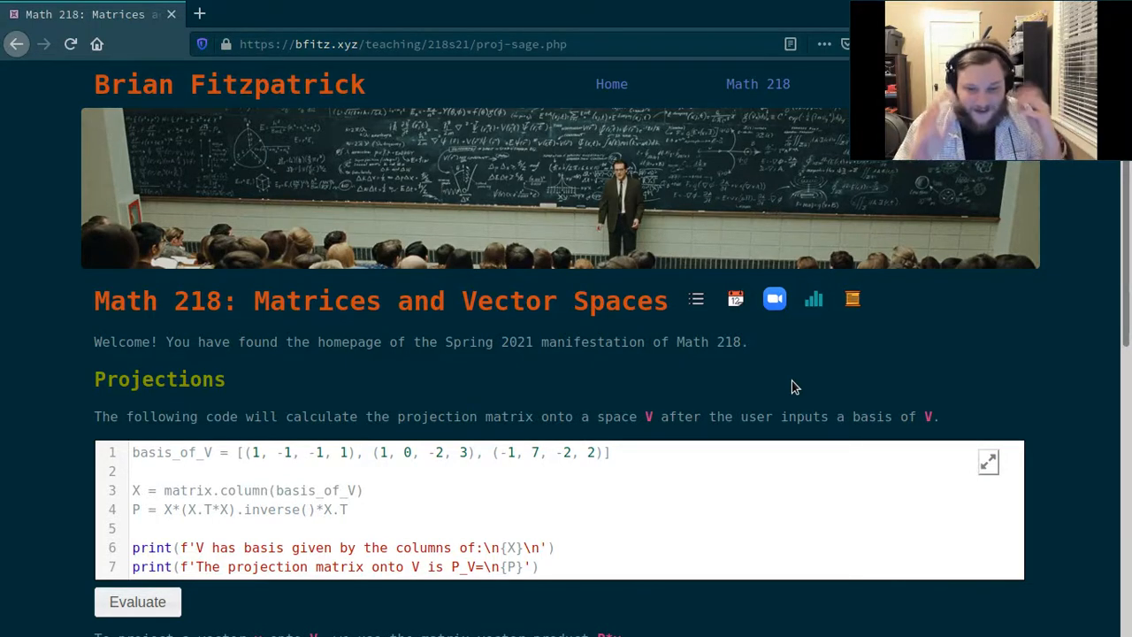
{"action": "mouse_move", "coordinate": [394, 389]}
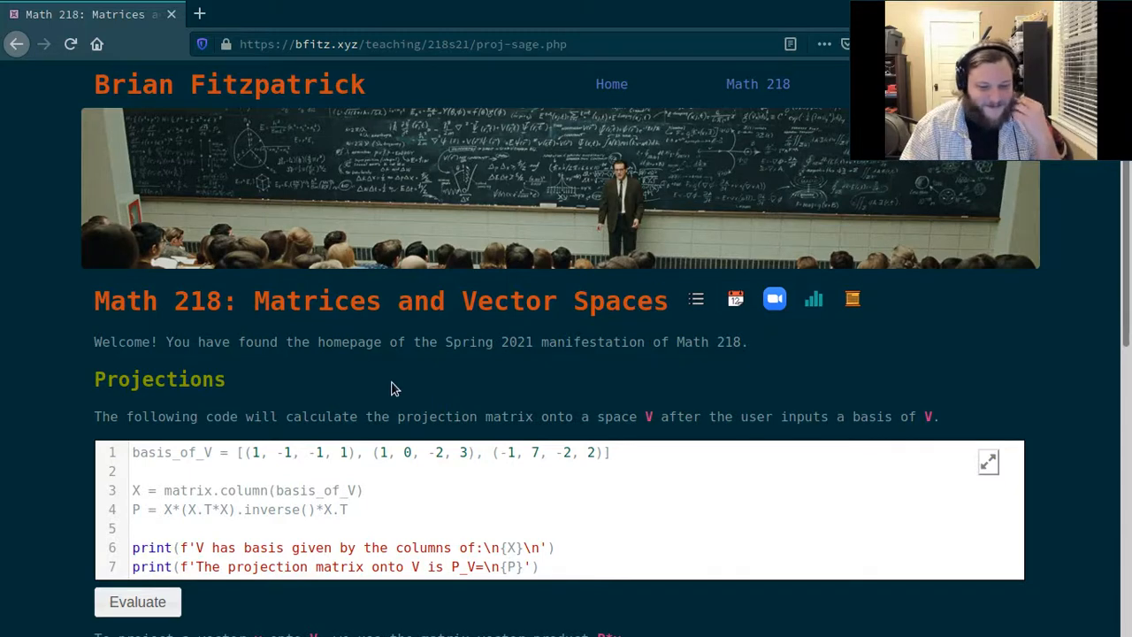
Step: Evaluate the first Sage cell to print V's basis matrix and projection matrix P_V
{"action": "scroll", "scroll_direction": "down", "scroll_amount": 3}
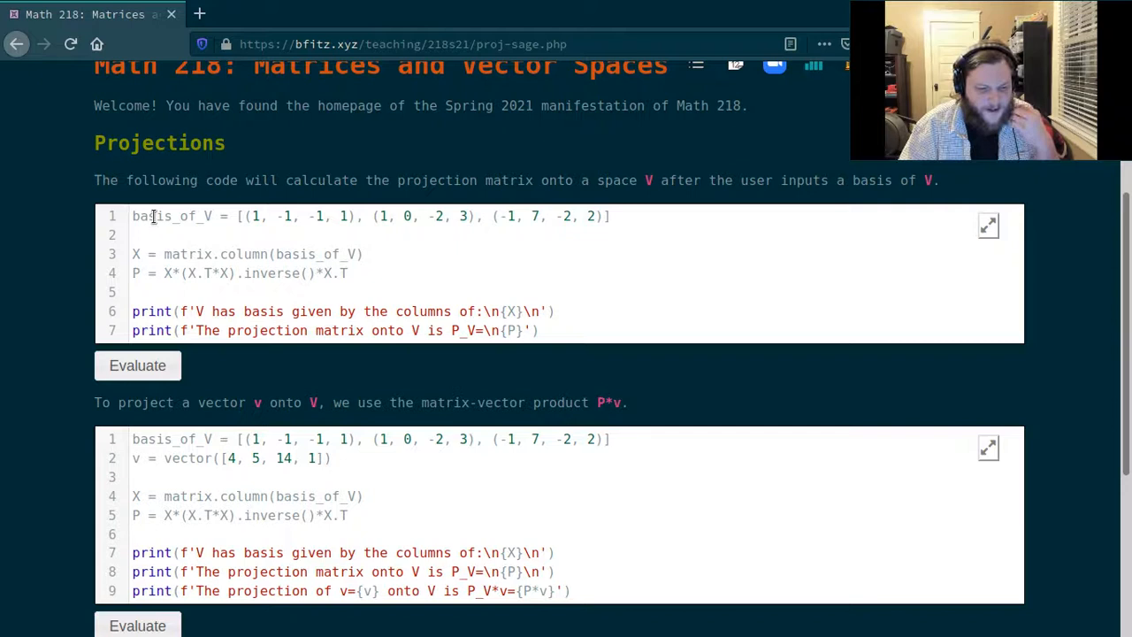
{"action": "double_click", "coordinate": [173, 216]}
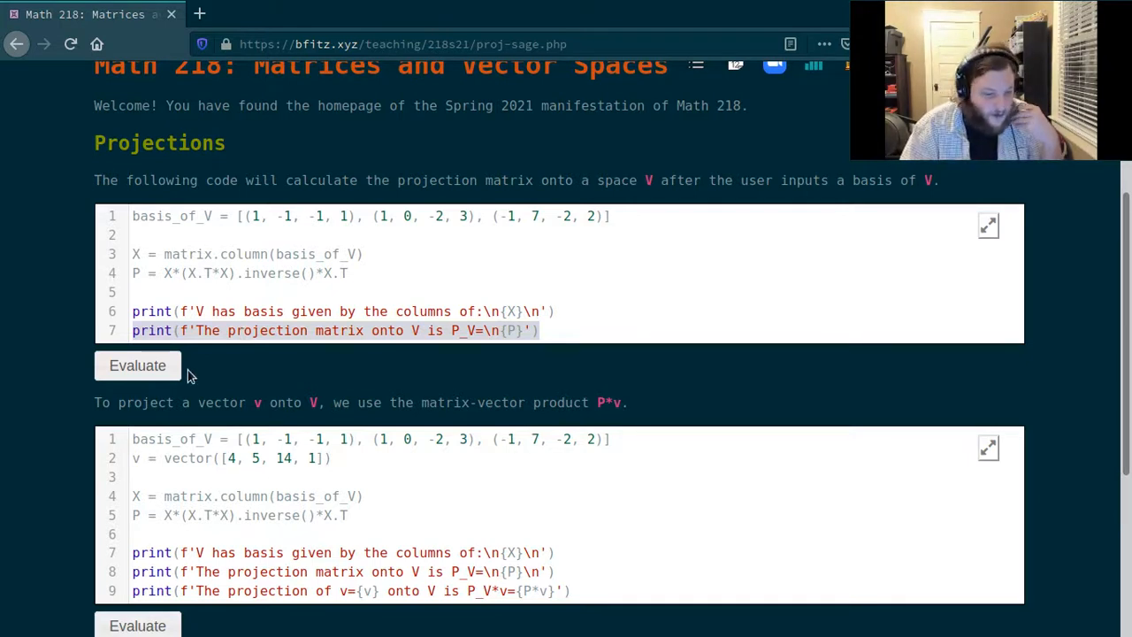
{"action": "left_click", "coordinate": [137, 365]}
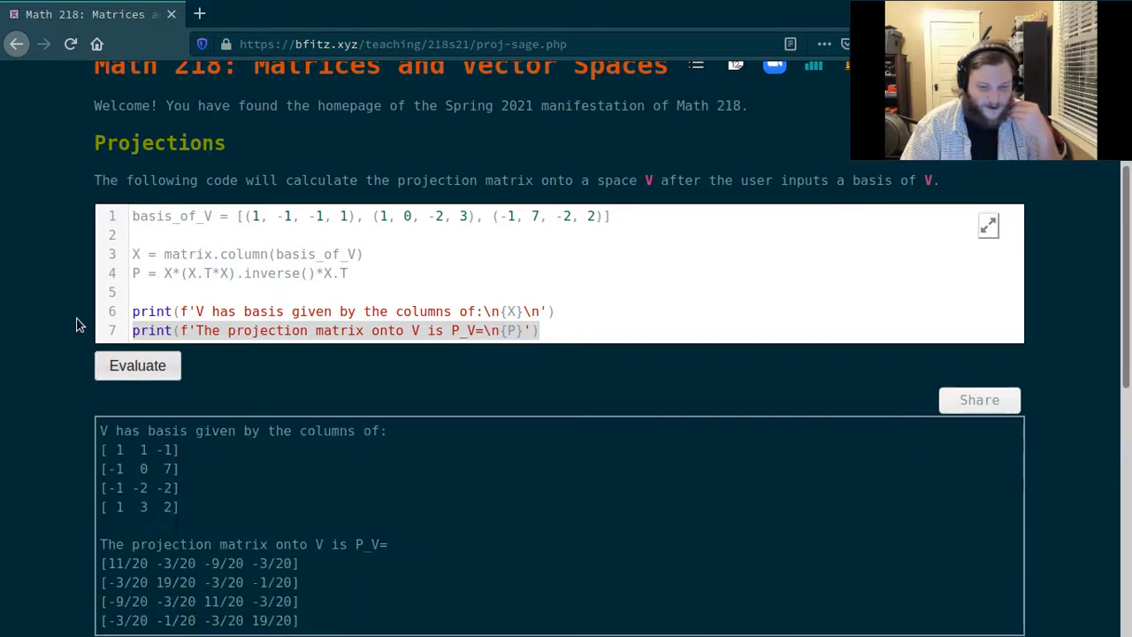
{"action": "scroll", "scroll_direction": "down", "scroll_amount": 3}
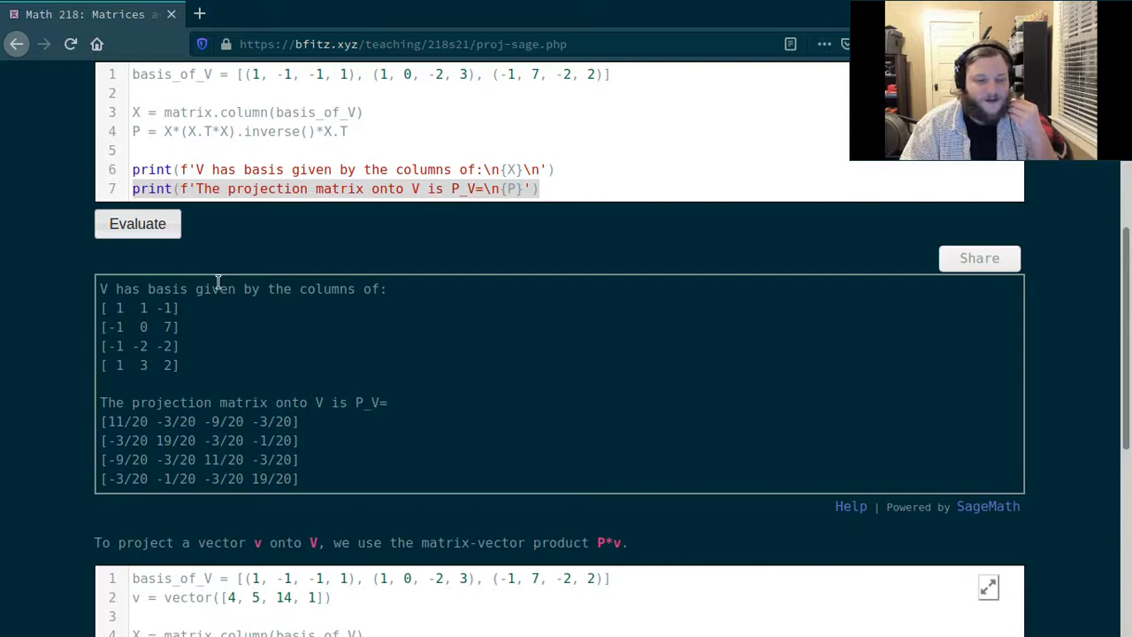
{"action": "mouse_move", "coordinate": [560, 93]}
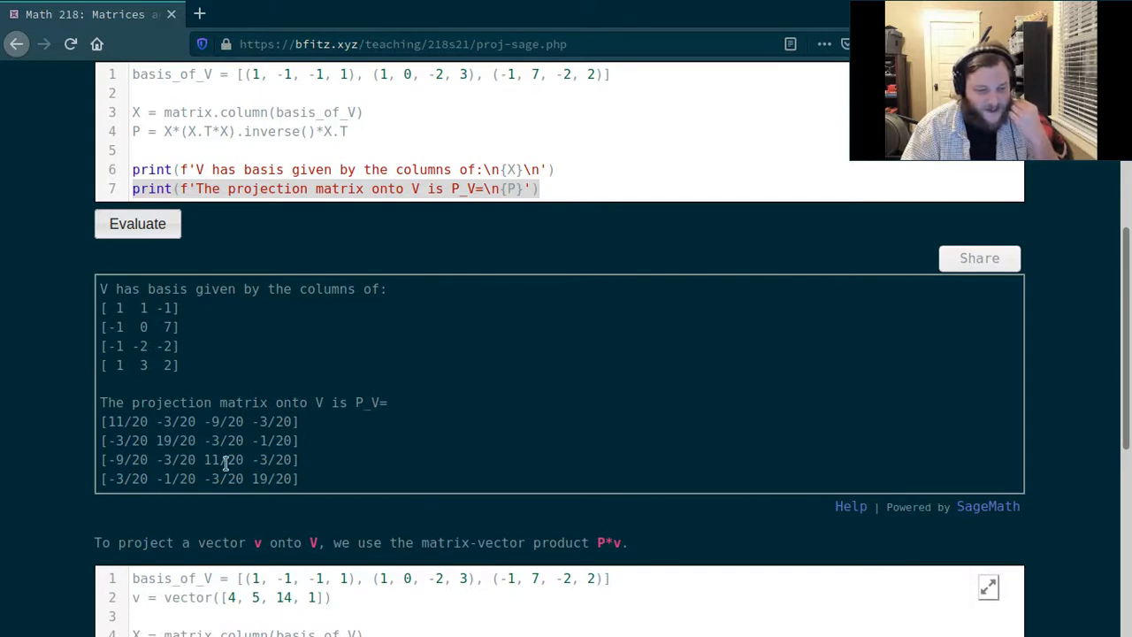
{"action": "mouse_move", "coordinate": [301, 486]}
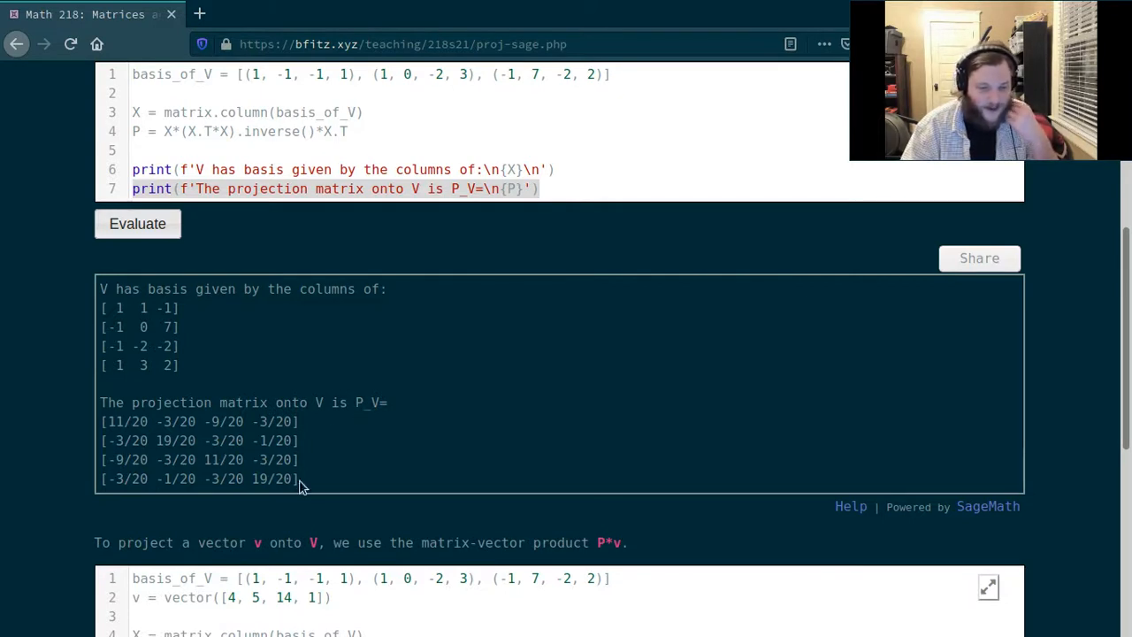
Step: Highlight the four rows of the P_V output matrix, then clear the highlight
{"action": "left_click_drag", "start_coordinate": [102, 421], "coordinate": [299, 478]}
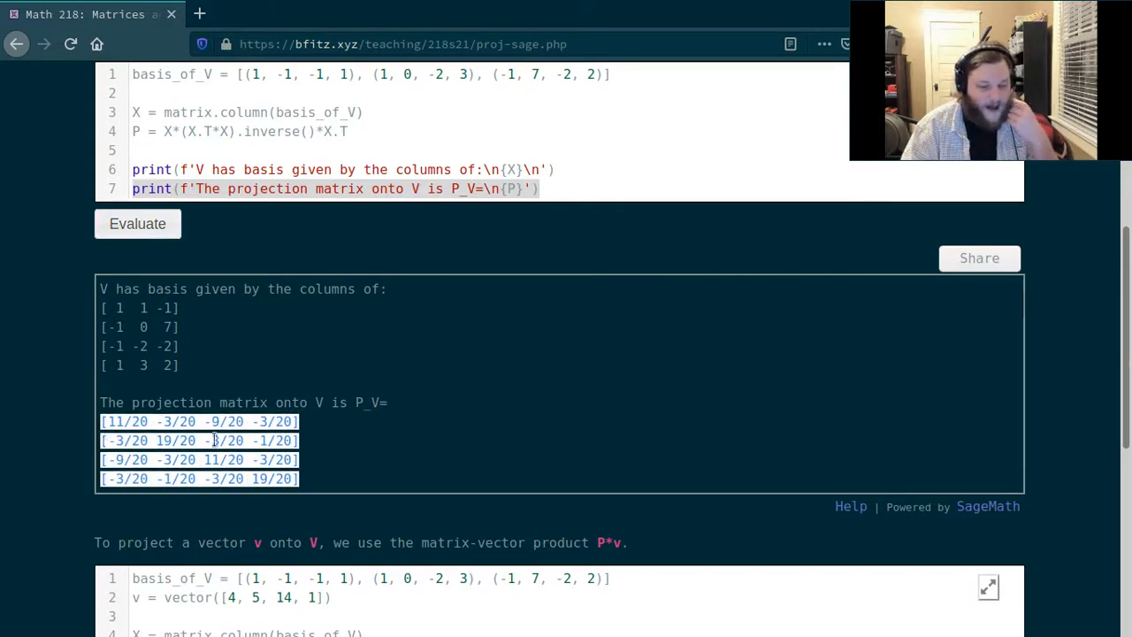
{"action": "left_click", "coordinate": [344, 459]}
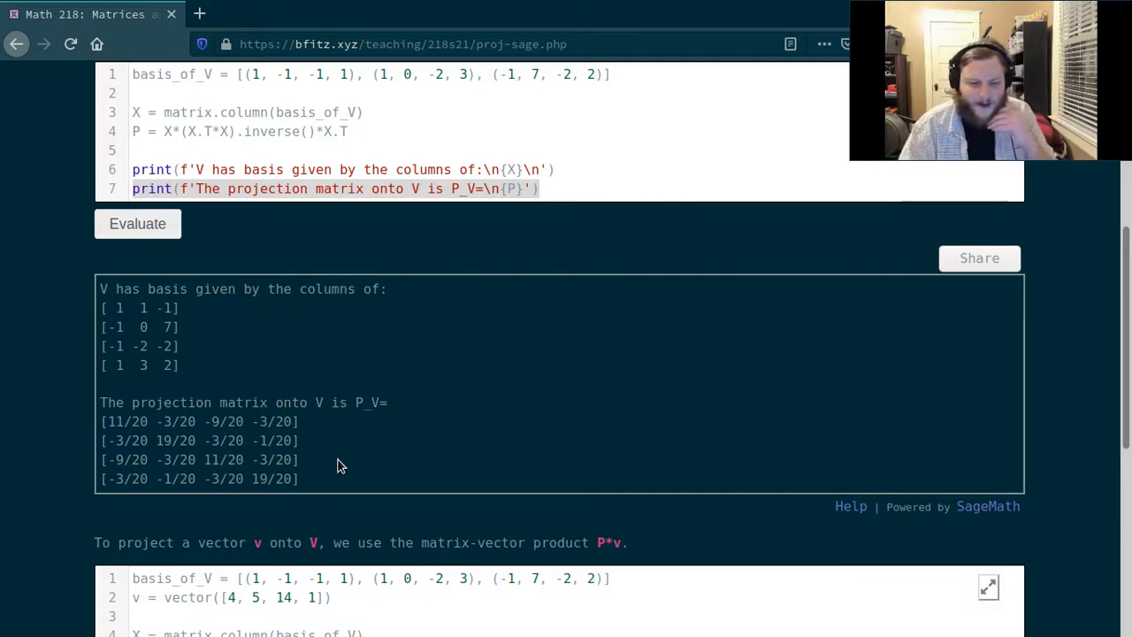
{"action": "mouse_move", "coordinate": [355, 421]}
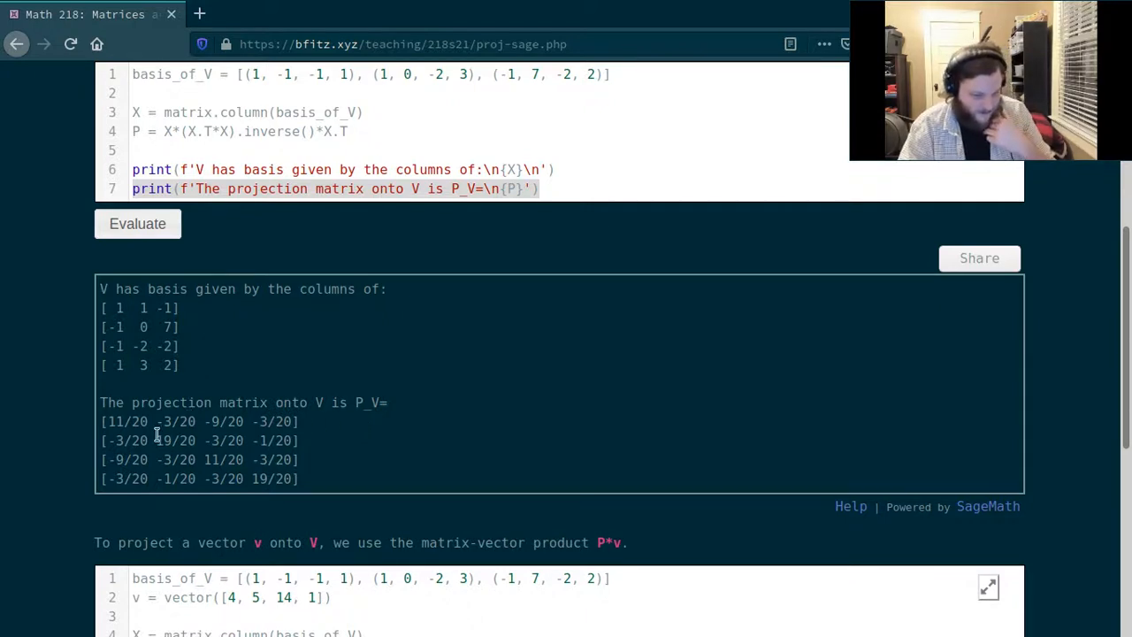
{"action": "mouse_move", "coordinate": [211, 485]}
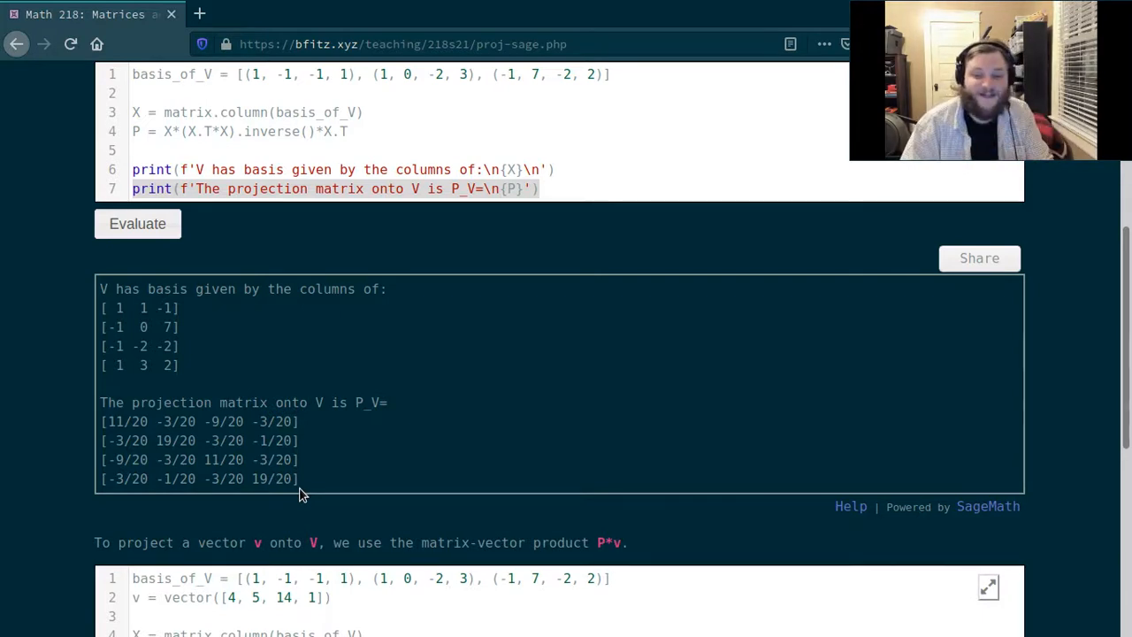
{"action": "mouse_move", "coordinate": [281, 484]}
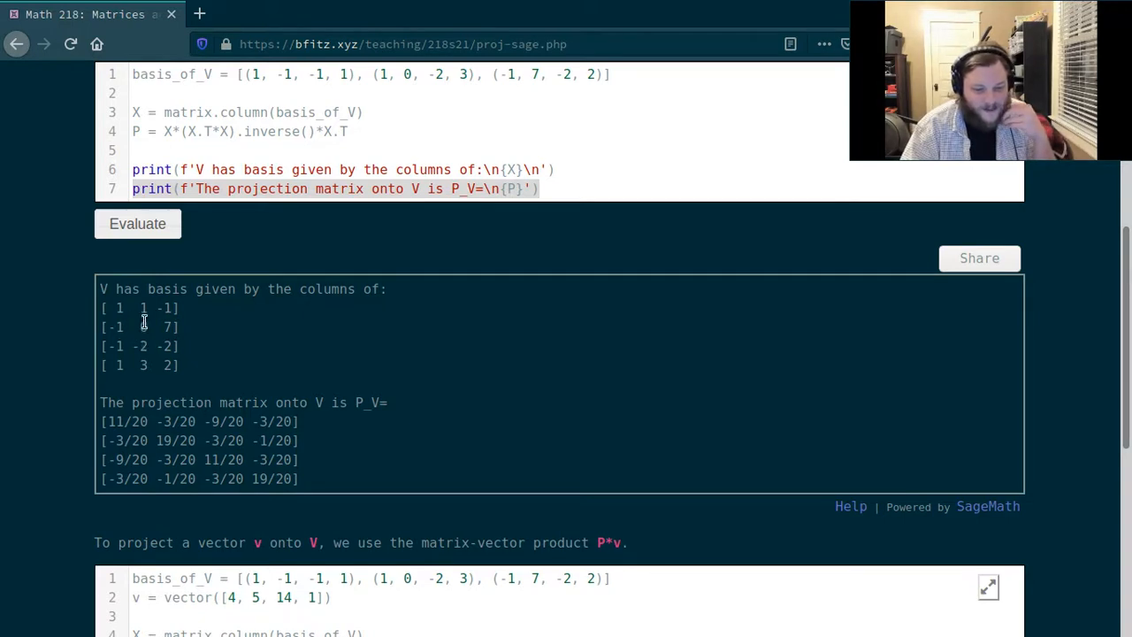
{"action": "mouse_move", "coordinate": [131, 398]}
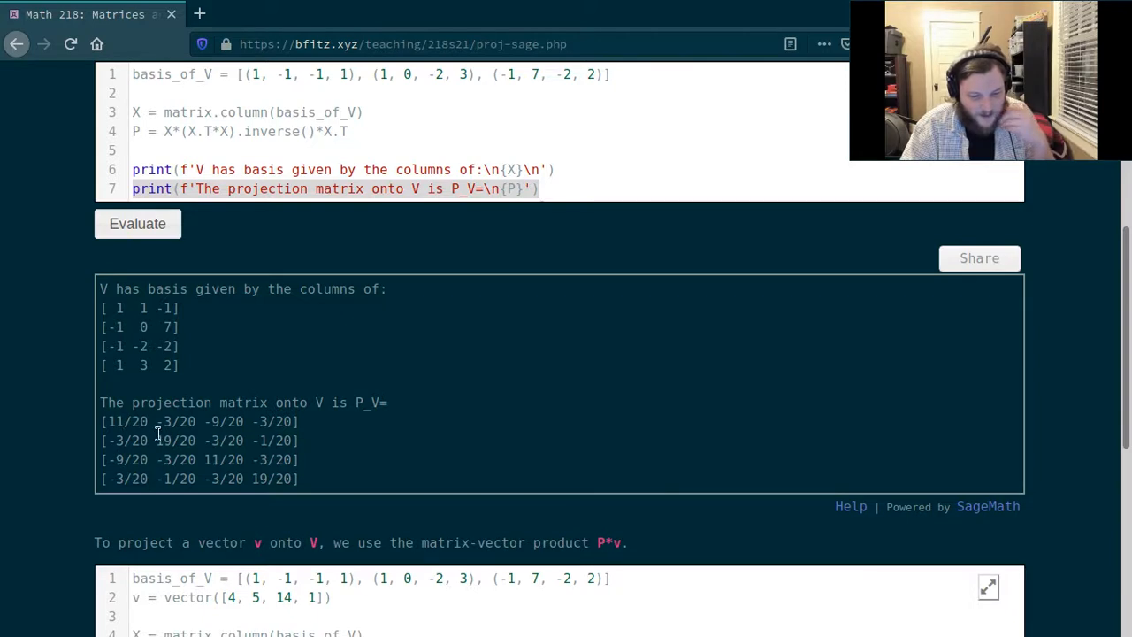
{"action": "mouse_move", "coordinate": [192, 443]}
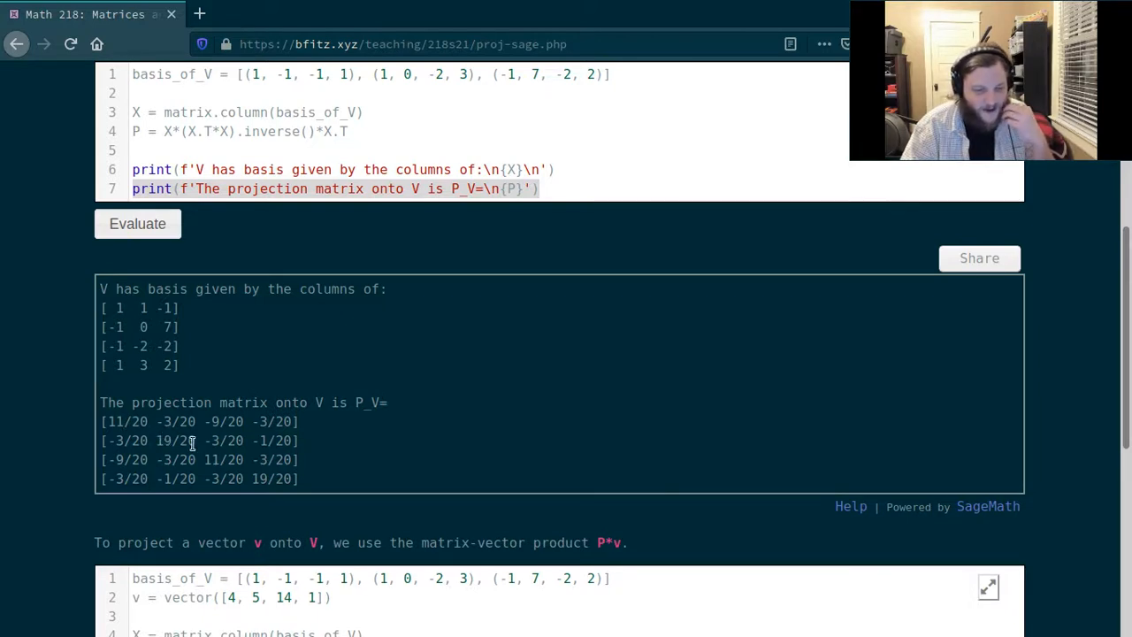
{"action": "mouse_move", "coordinate": [183, 442]}
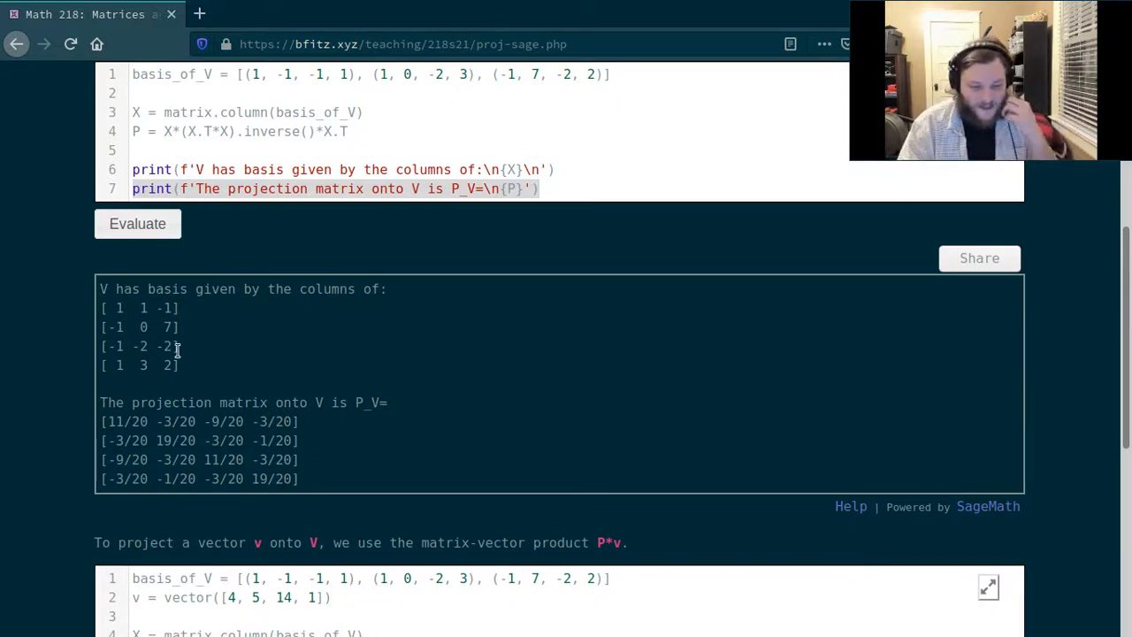
{"action": "mouse_move", "coordinate": [73, 396]}
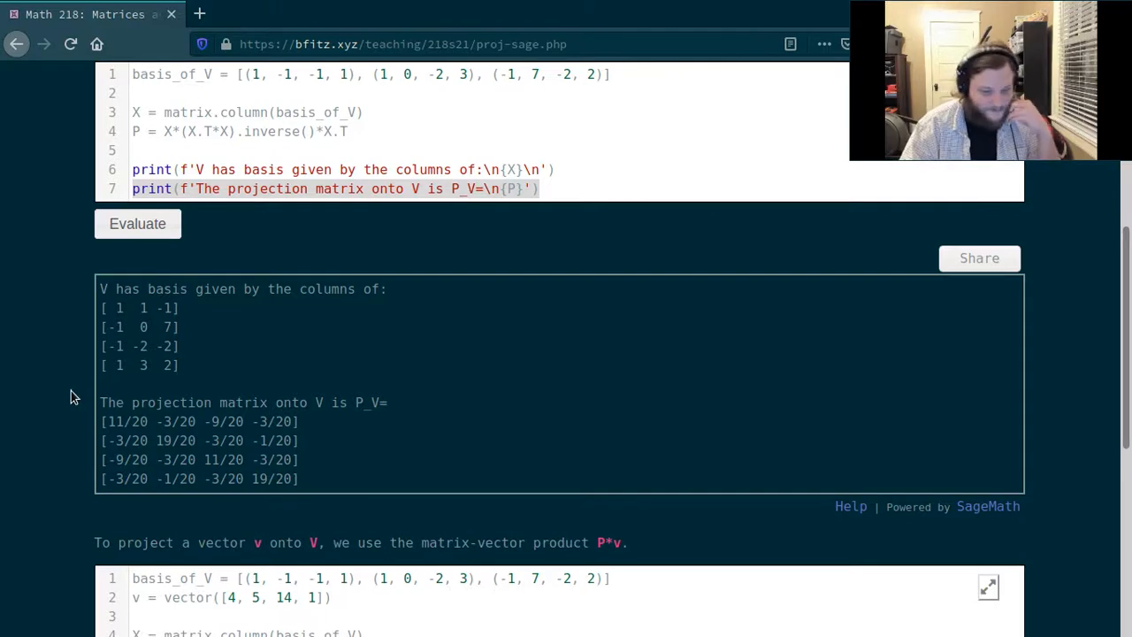
{"action": "scroll", "scroll_direction": "down", "scroll_amount": 3}
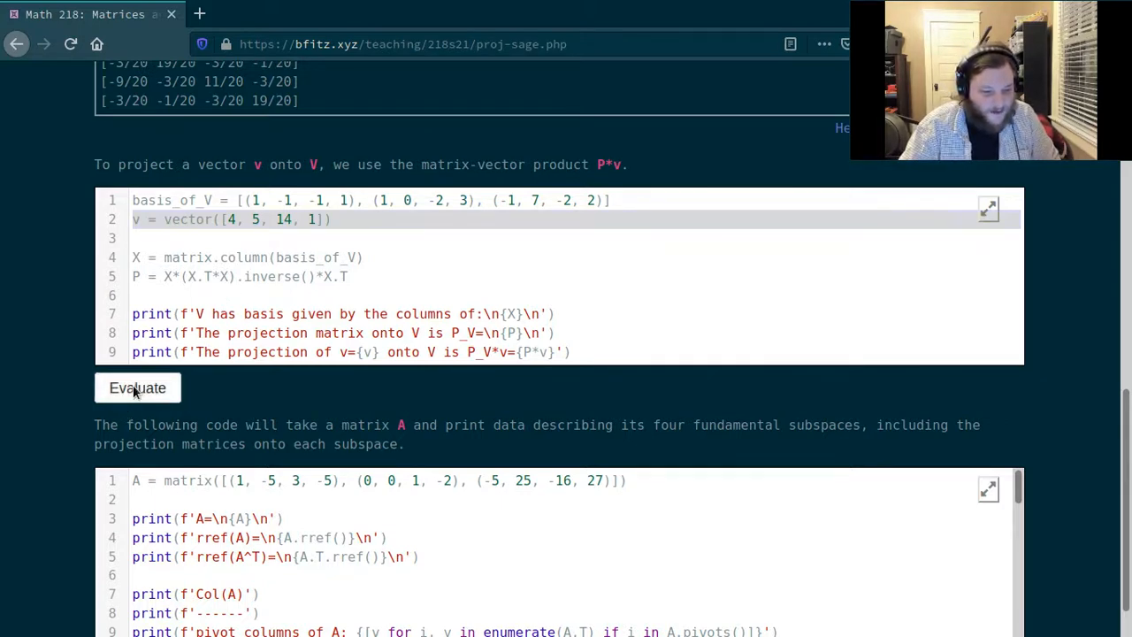
Step: Evaluate the second cell, projecting v=(4, 5, 14, 1) onto V as (-5, 2, 5, -2)
{"action": "left_click", "coordinate": [137, 387]}
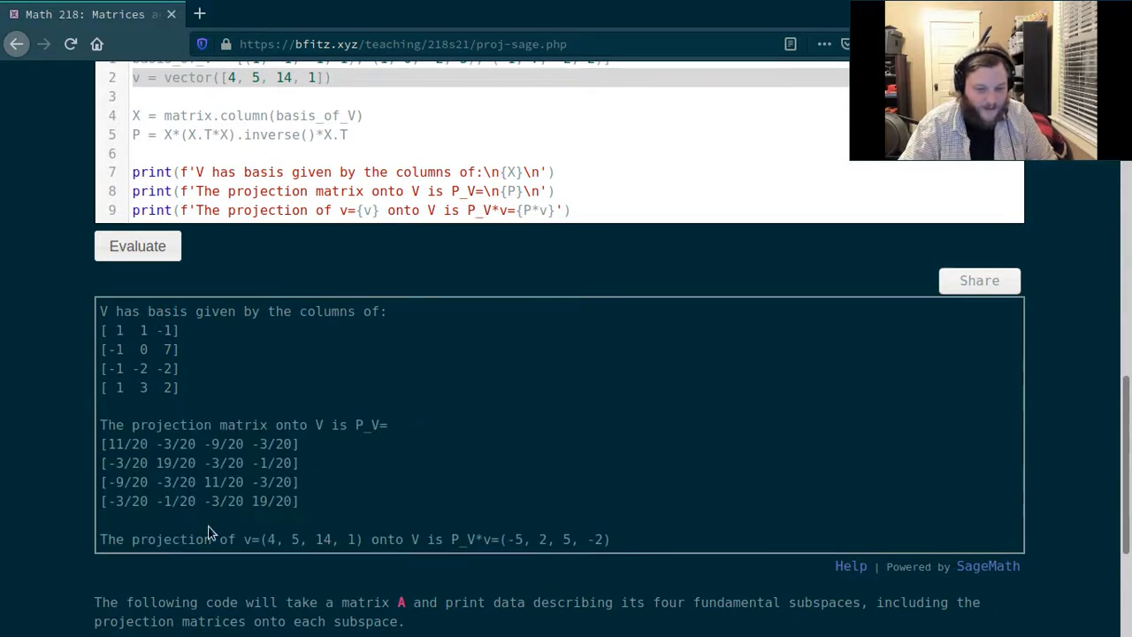
{"action": "scroll", "scroll_direction": "down", "scroll_amount": 3}
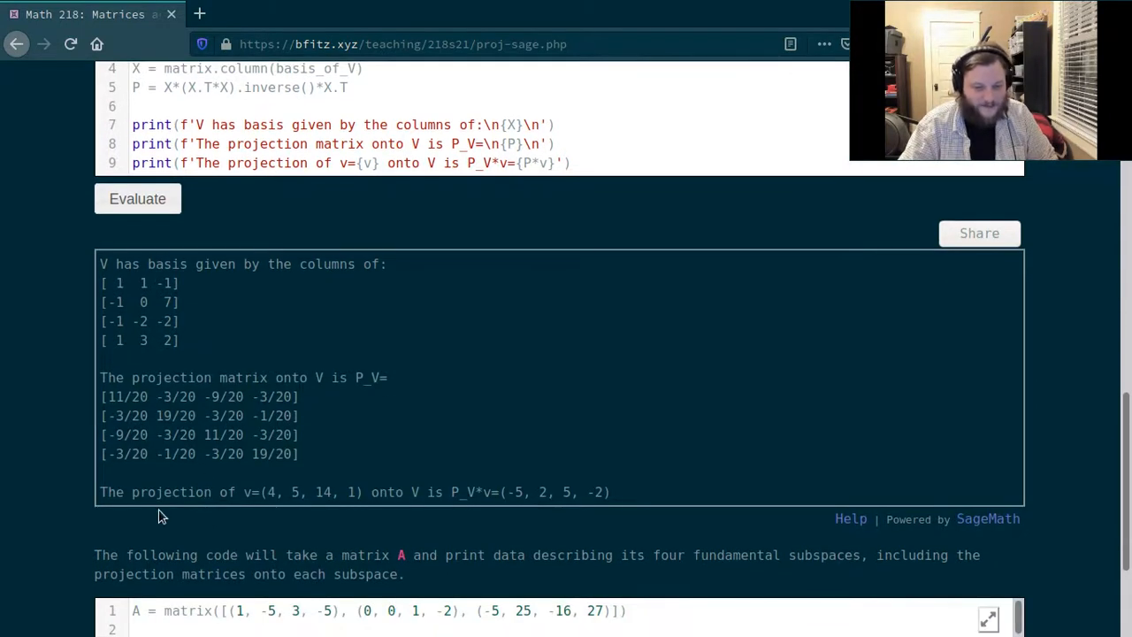
{"action": "mouse_move", "coordinate": [270, 506]}
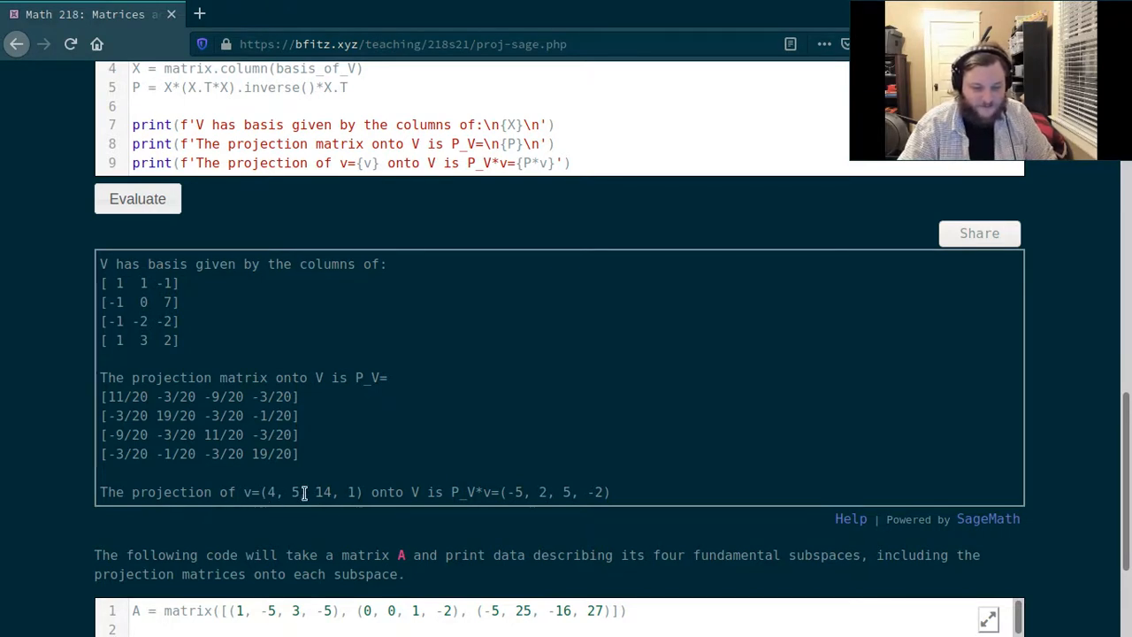
{"action": "mouse_move", "coordinate": [409, 511]}
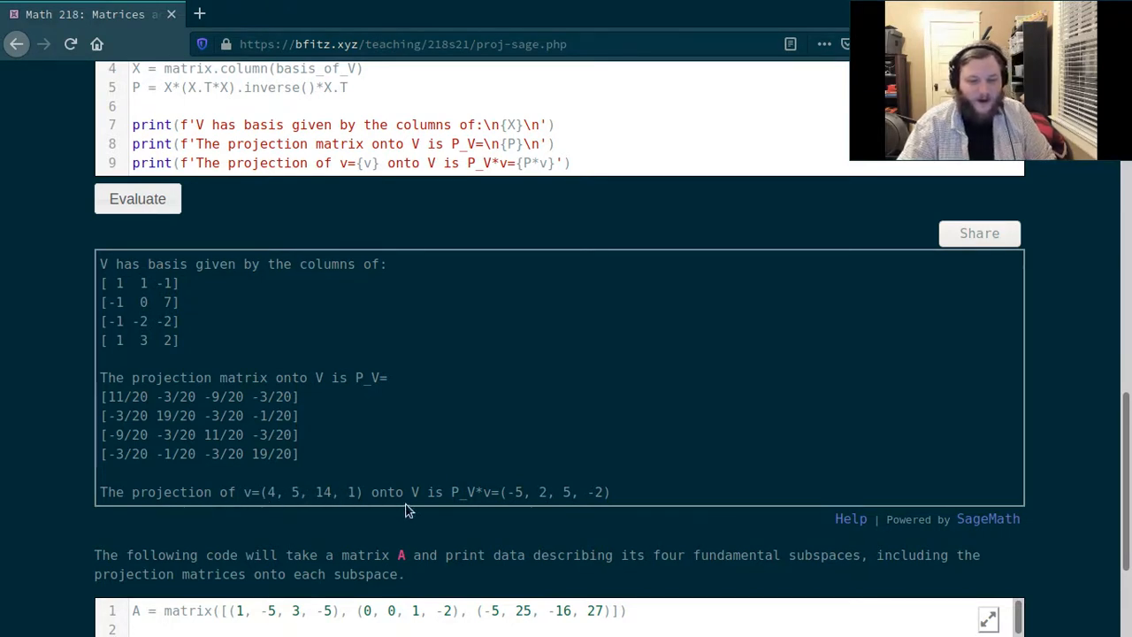
{"action": "mouse_move", "coordinate": [518, 506]}
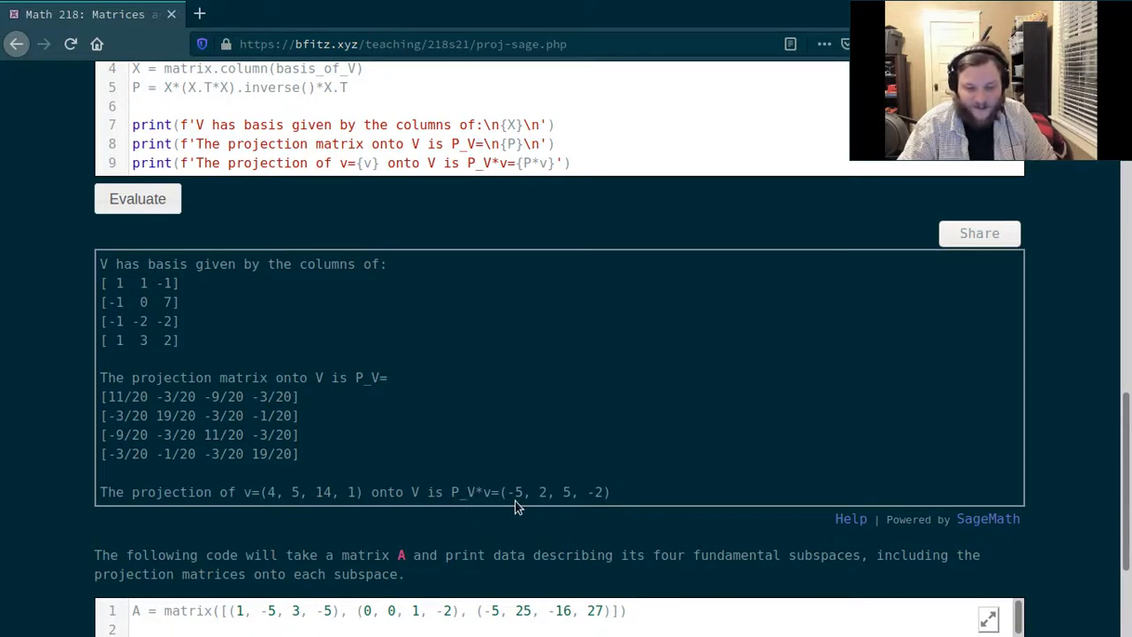
{"action": "mouse_move", "coordinate": [561, 510]}
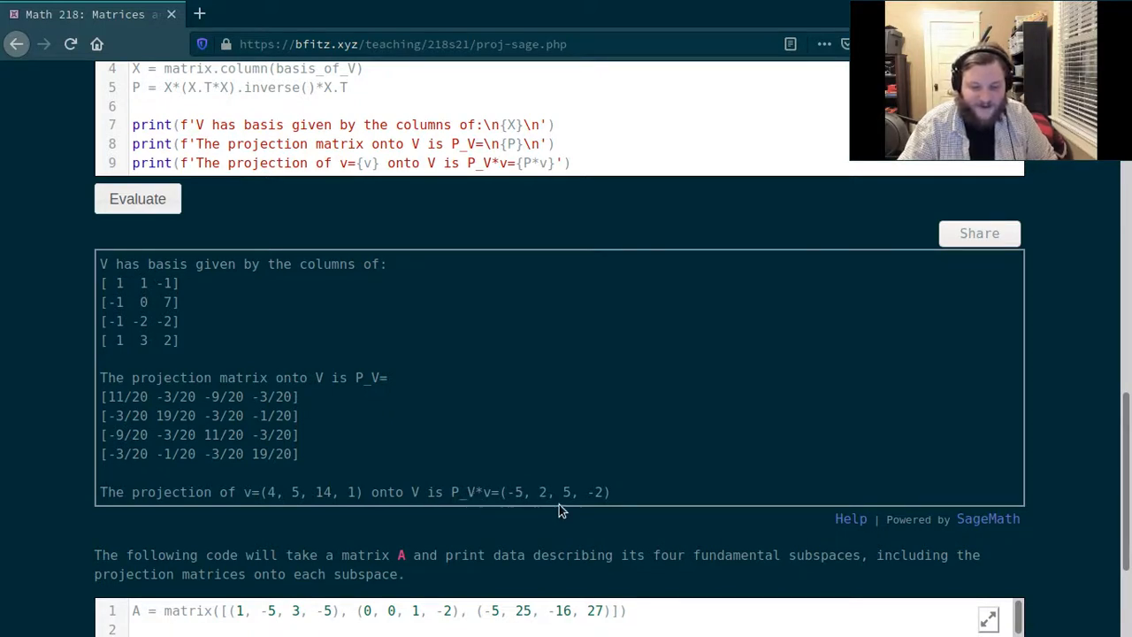
{"action": "mouse_move", "coordinate": [608, 508]}
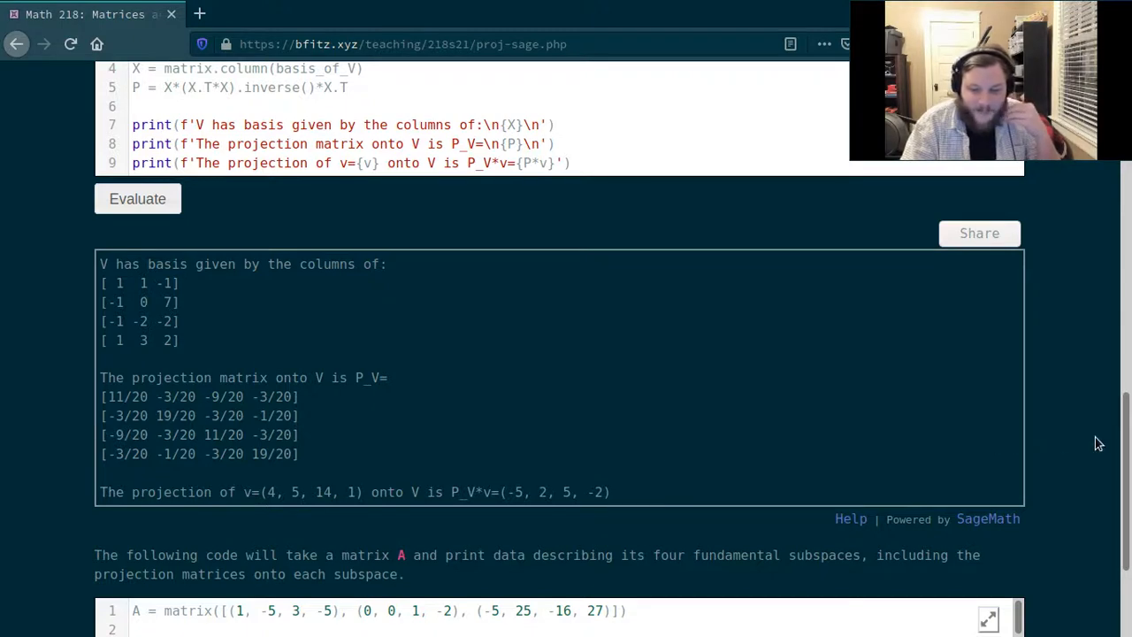
{"action": "scroll", "scroll_direction": "down", "scroll_amount": 3}
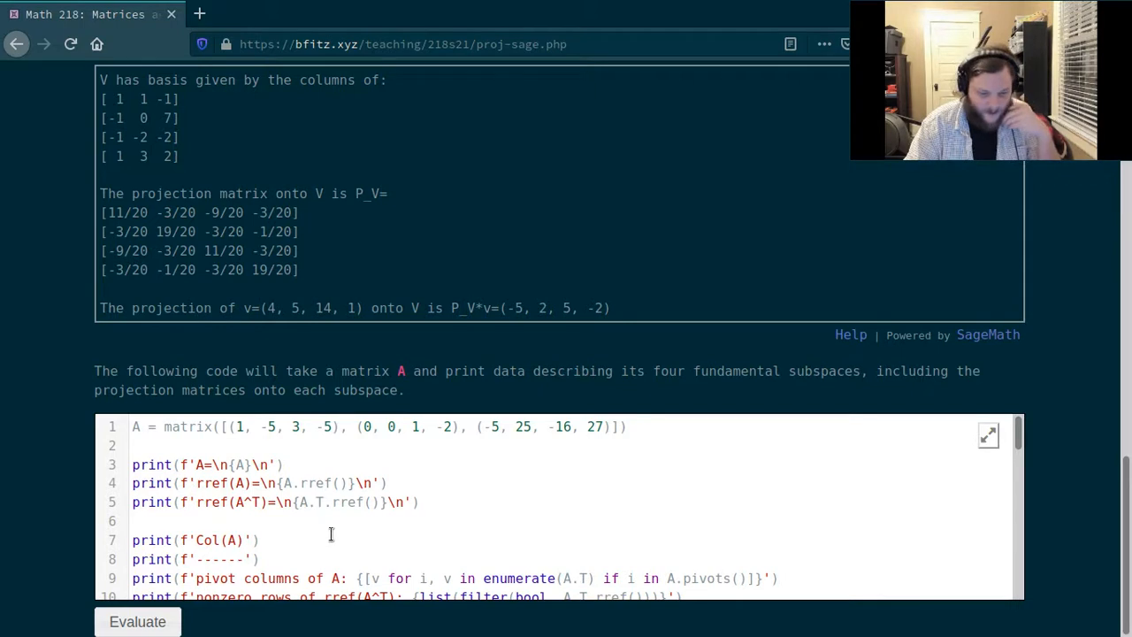
{"action": "mouse_move", "coordinate": [84, 482]}
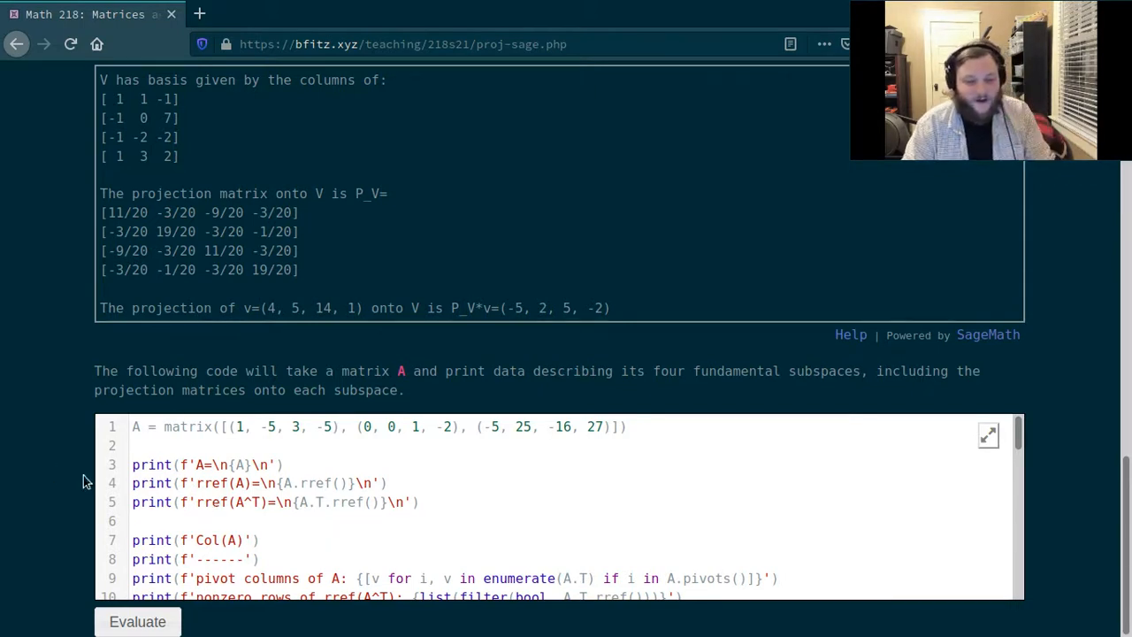
Step: Run the four-subspaces cell, printing A, rref(A), rref(A^T) and 2-dimensional Col(A)
{"action": "double_click", "coordinate": [181, 426]}
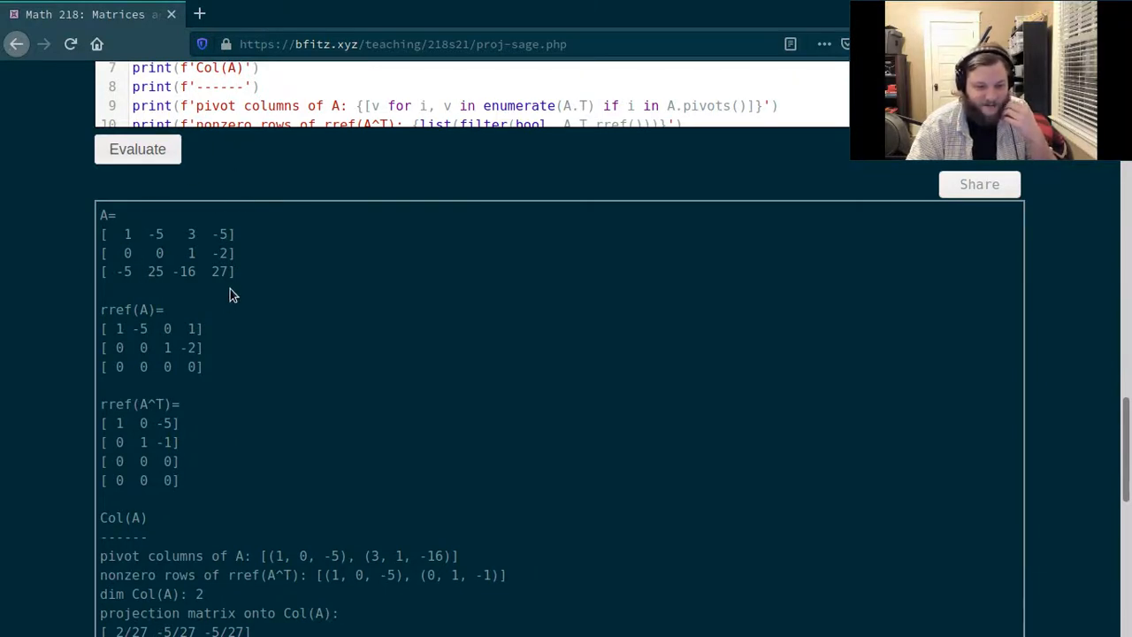
{"action": "mouse_move", "coordinate": [137, 275]}
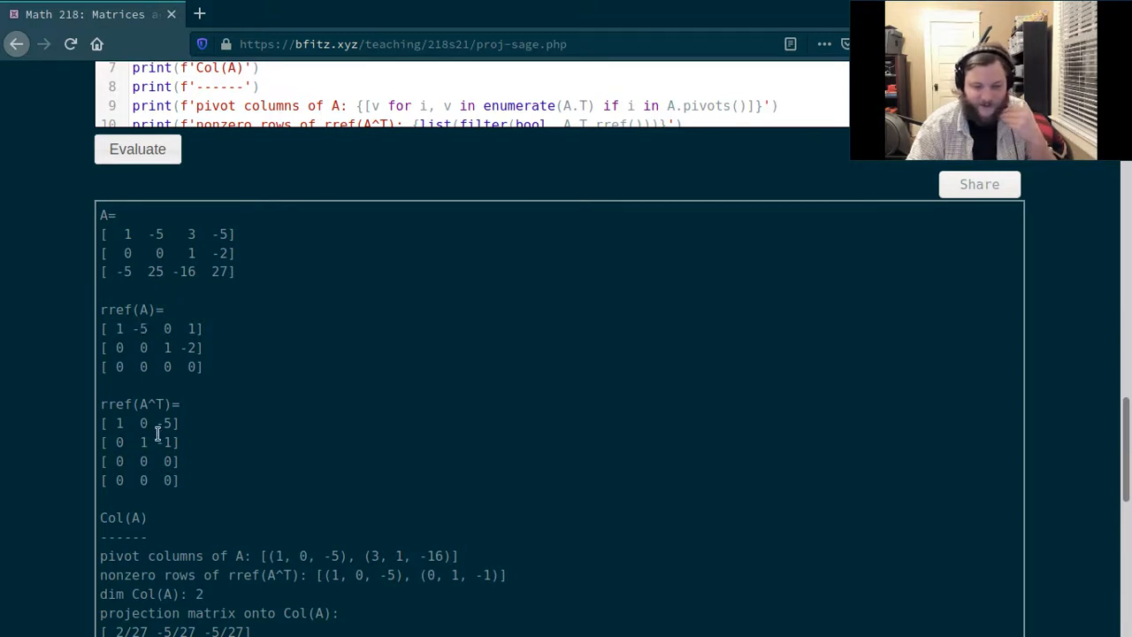
{"action": "mouse_move", "coordinate": [75, 428]}
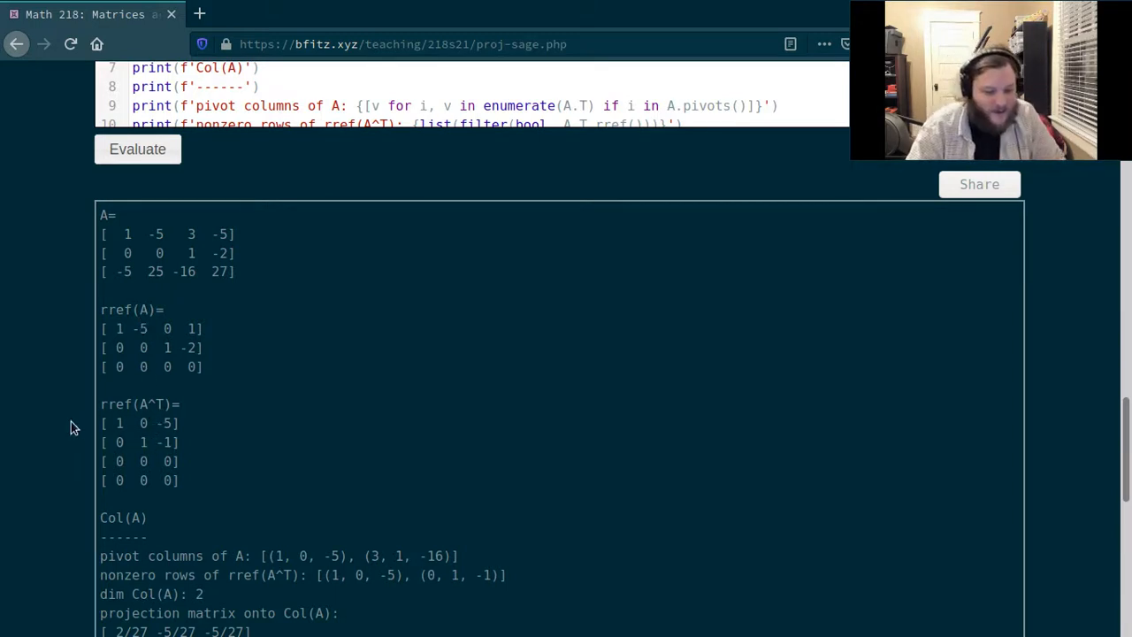
{"action": "scroll", "scroll_direction": "down", "scroll_amount": 3}
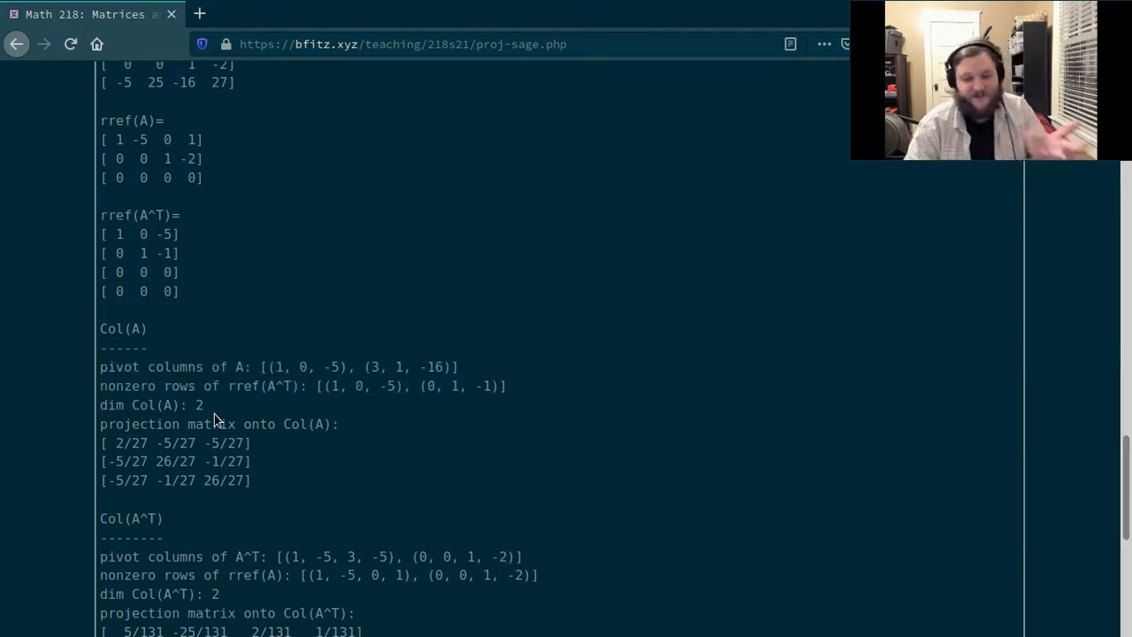
{"action": "mouse_move", "coordinate": [297, 444]}
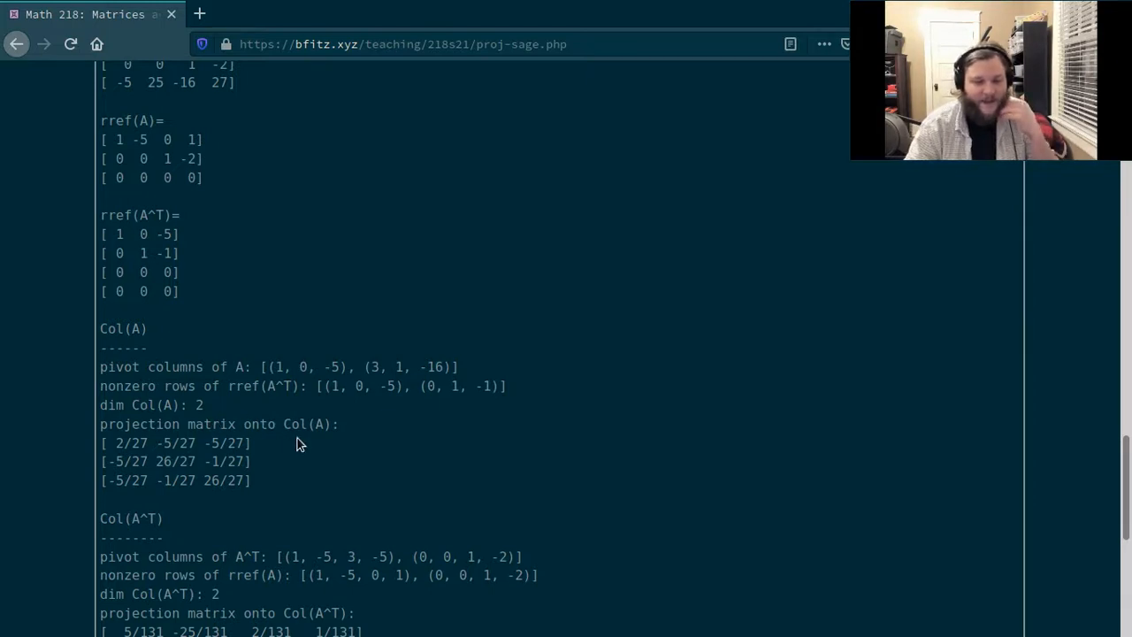
{"action": "mouse_move", "coordinate": [261, 493]}
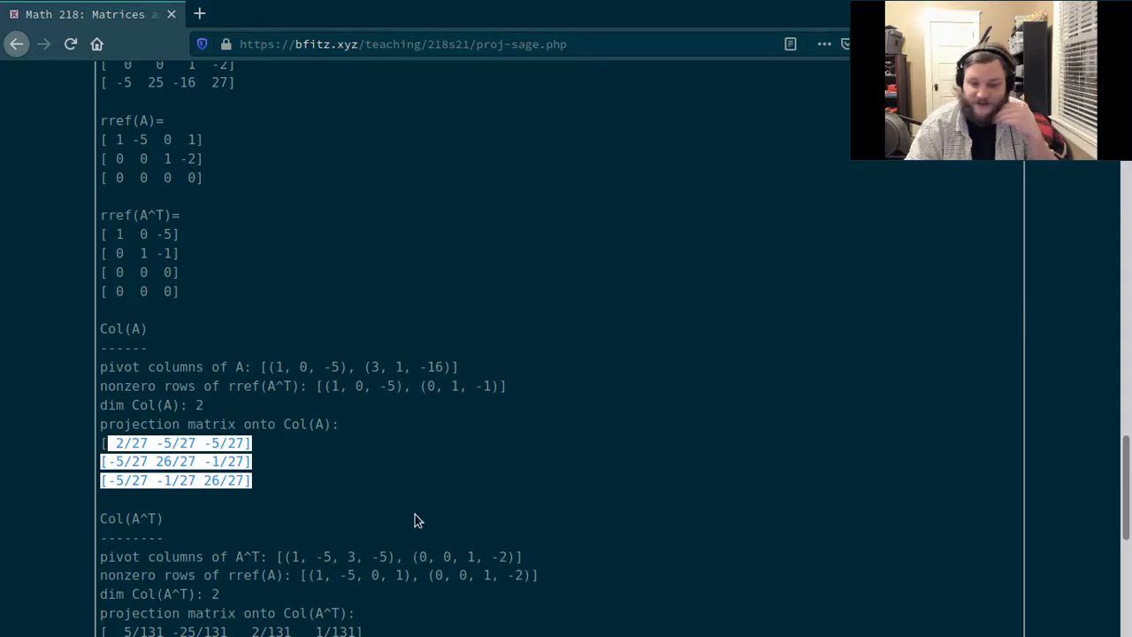
{"action": "scroll", "scroll_direction": "down", "scroll_amount": 3}
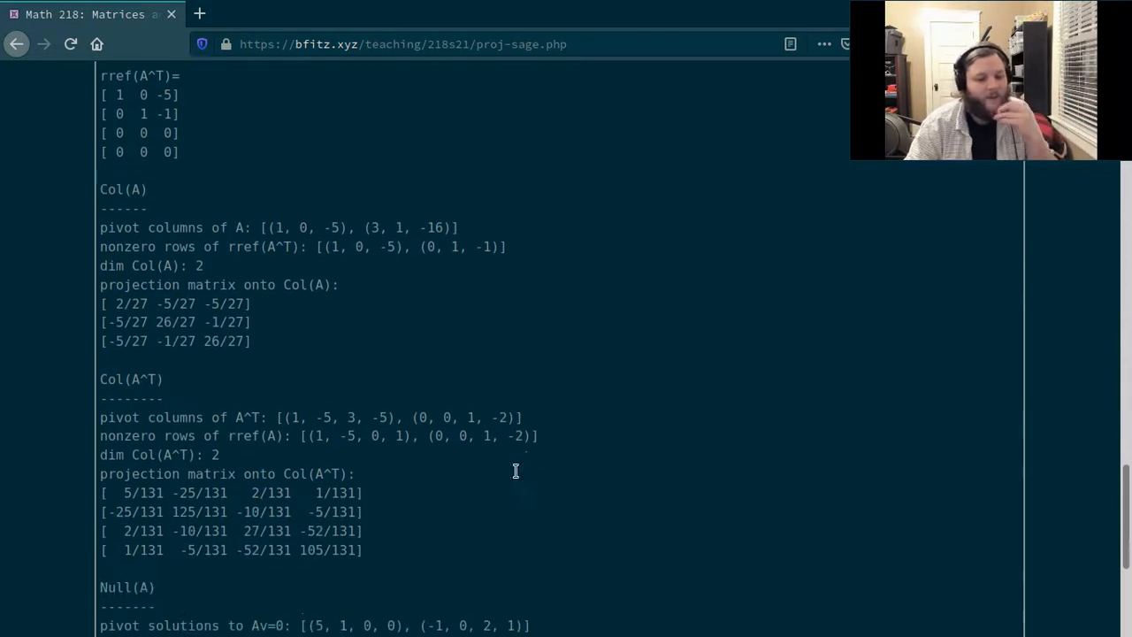
{"action": "scroll", "scroll_direction": "down", "scroll_amount": 3}
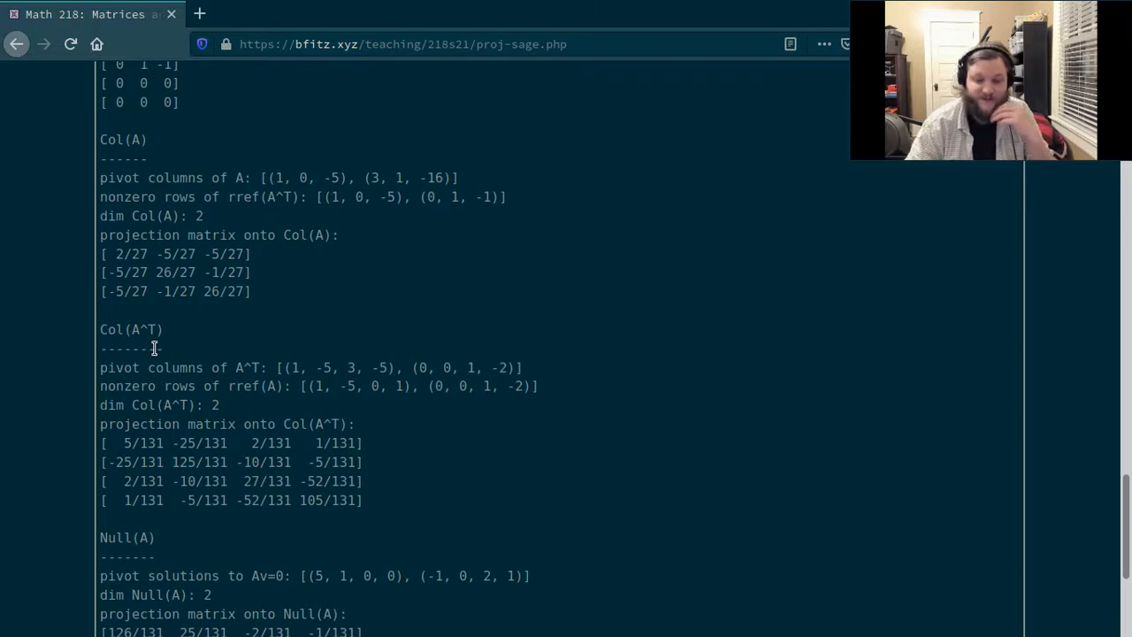
{"action": "mouse_move", "coordinate": [238, 416]}
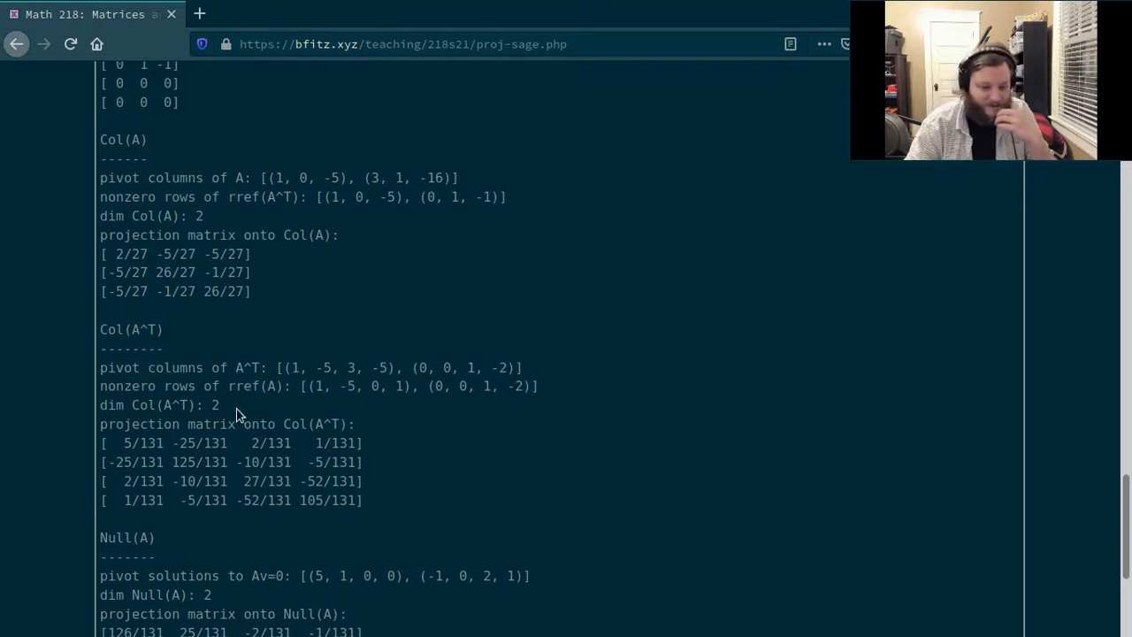
{"action": "mouse_move", "coordinate": [370, 521]}
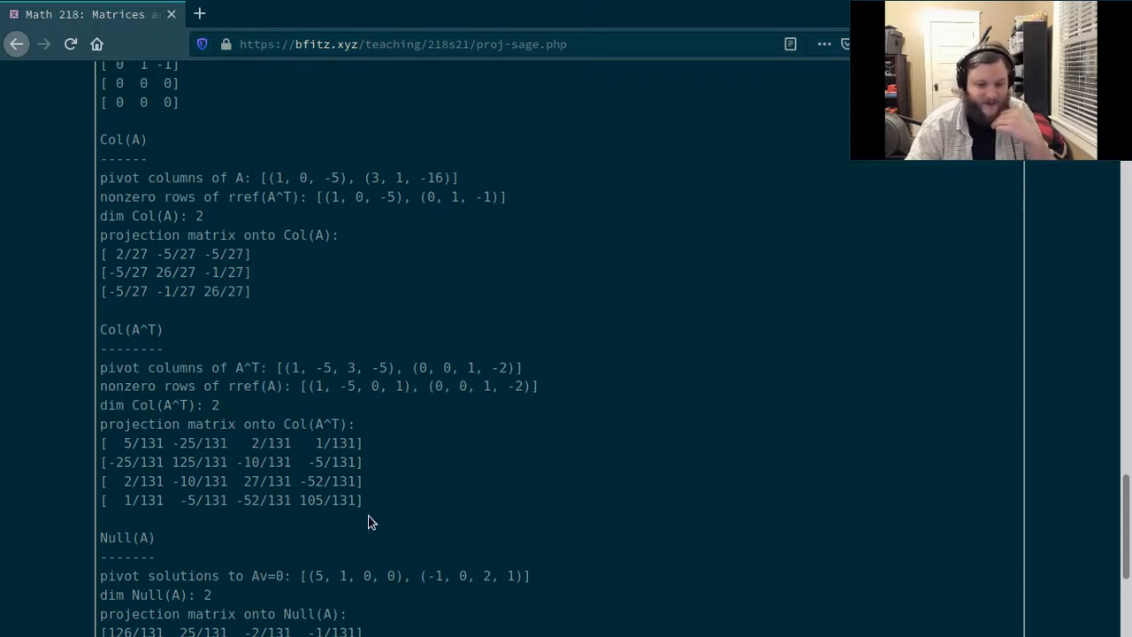
{"action": "left_click_drag", "start_coordinate": [100, 443], "coordinate": [363, 499]}
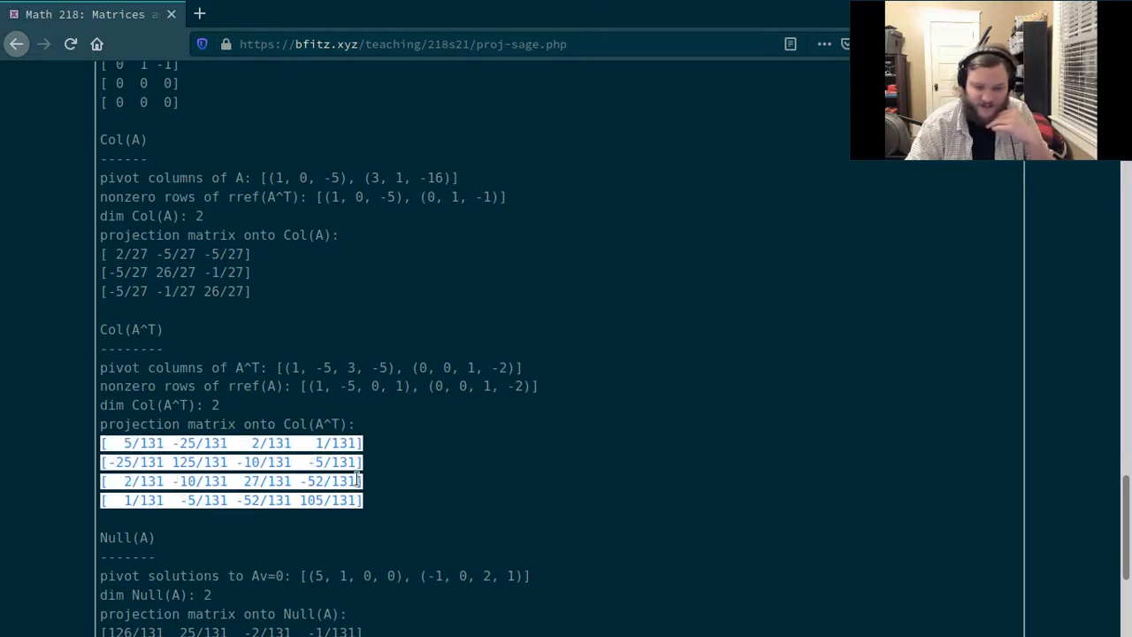
{"action": "scroll", "scroll_direction": "down", "scroll_amount": 3}
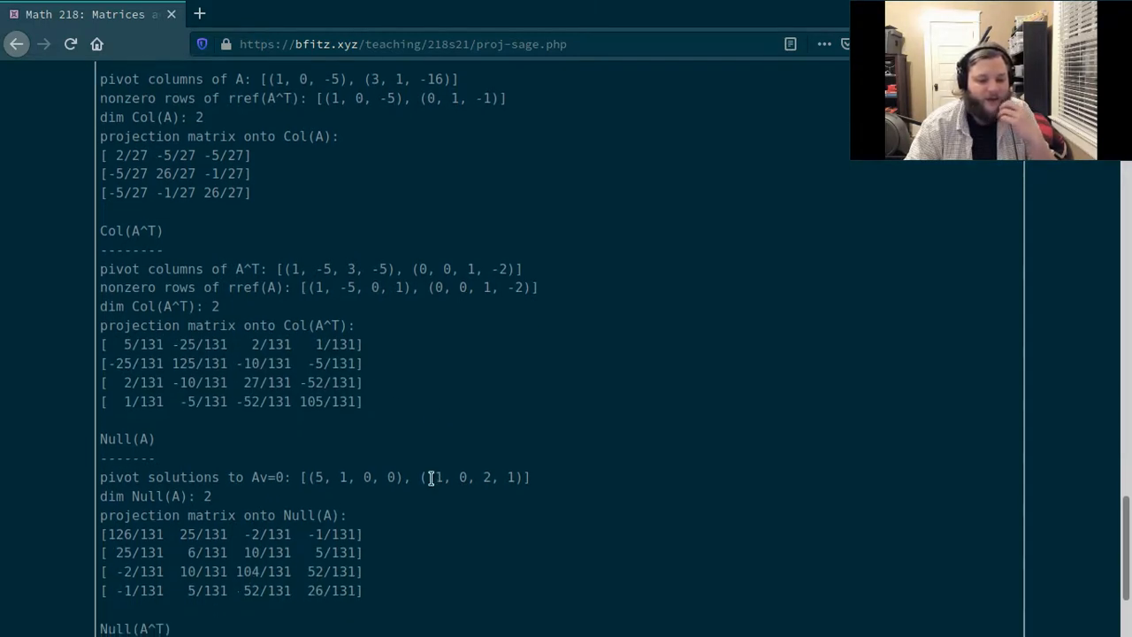
{"action": "scroll", "scroll_direction": "down", "scroll_amount": 3}
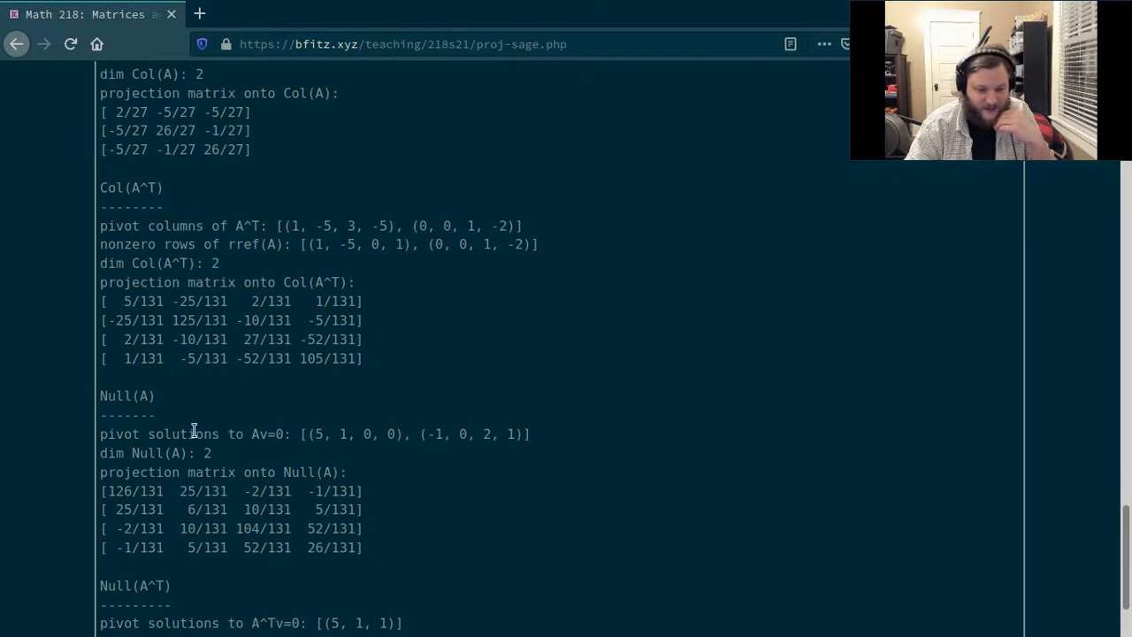
{"action": "mouse_move", "coordinate": [199, 446]}
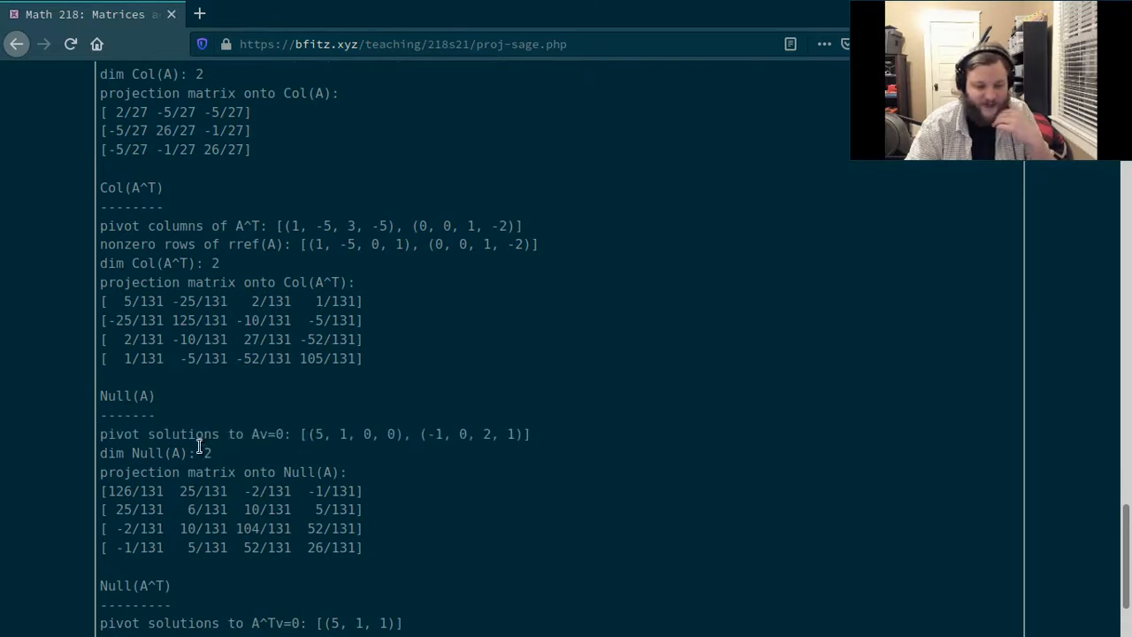
{"action": "mouse_move", "coordinate": [395, 581]}
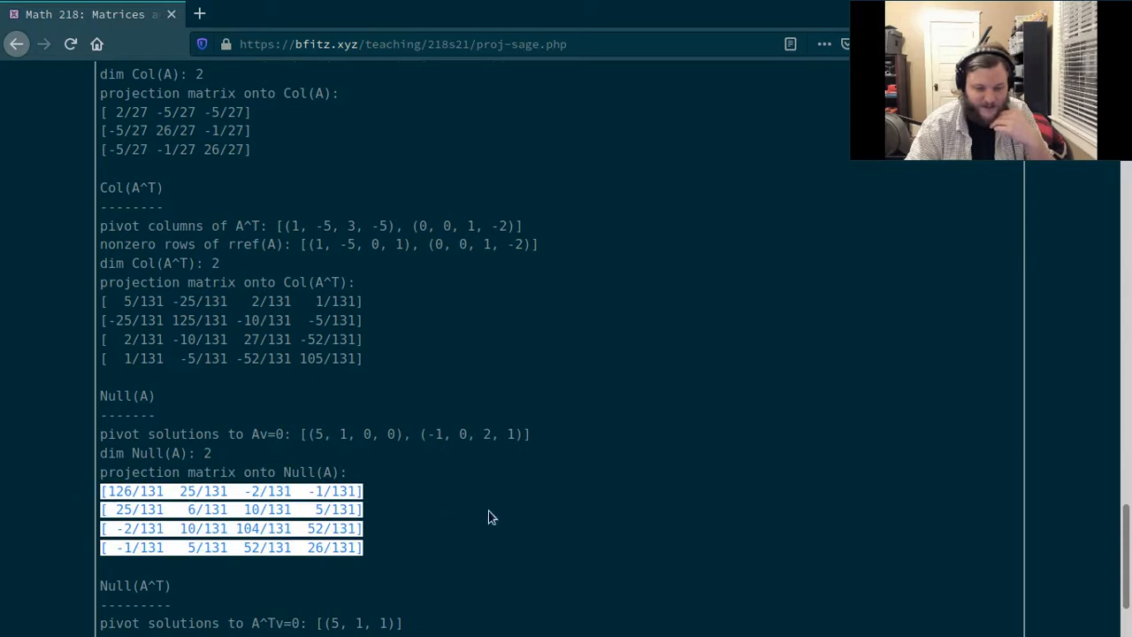
{"action": "scroll", "scroll_direction": "down", "scroll_amount": 3}
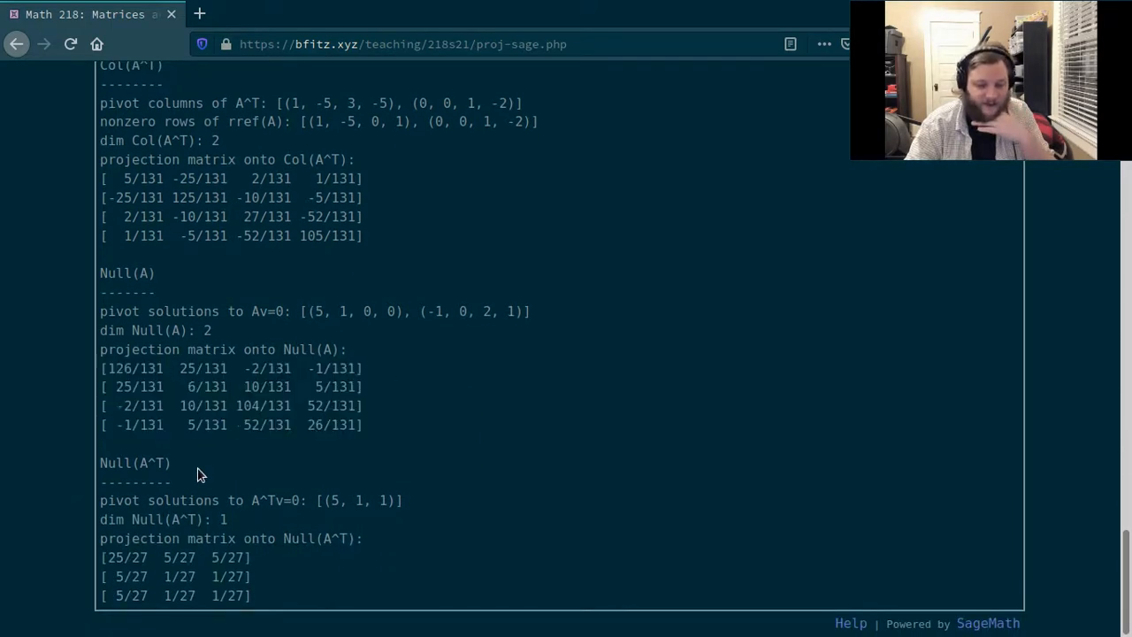
{"action": "mouse_move", "coordinate": [176, 519]}
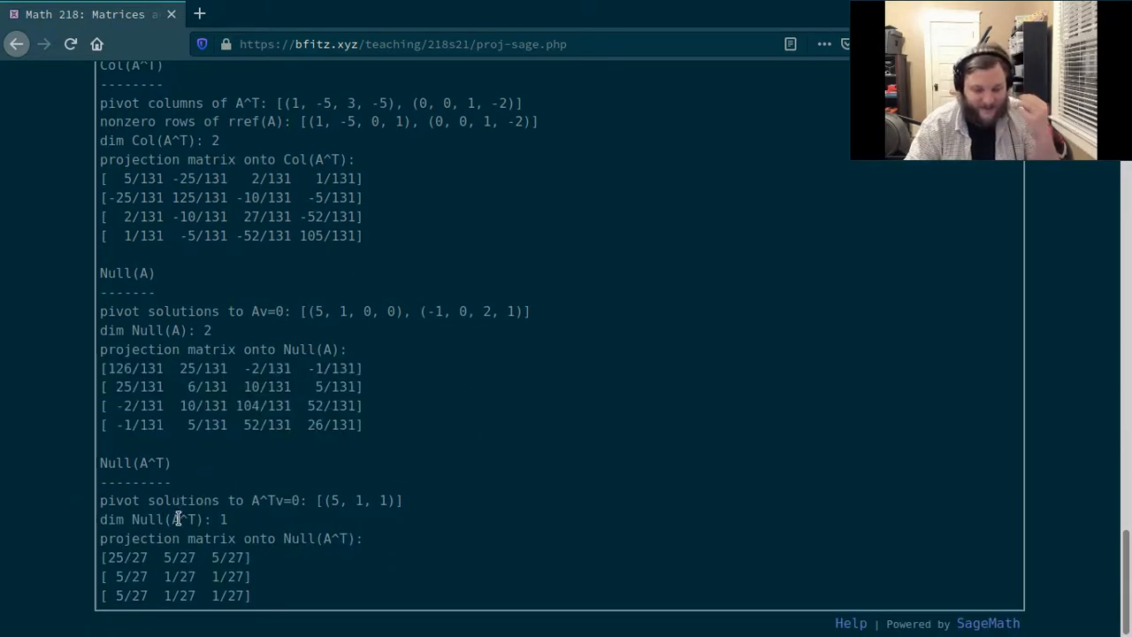
{"action": "mouse_move", "coordinate": [221, 592]}
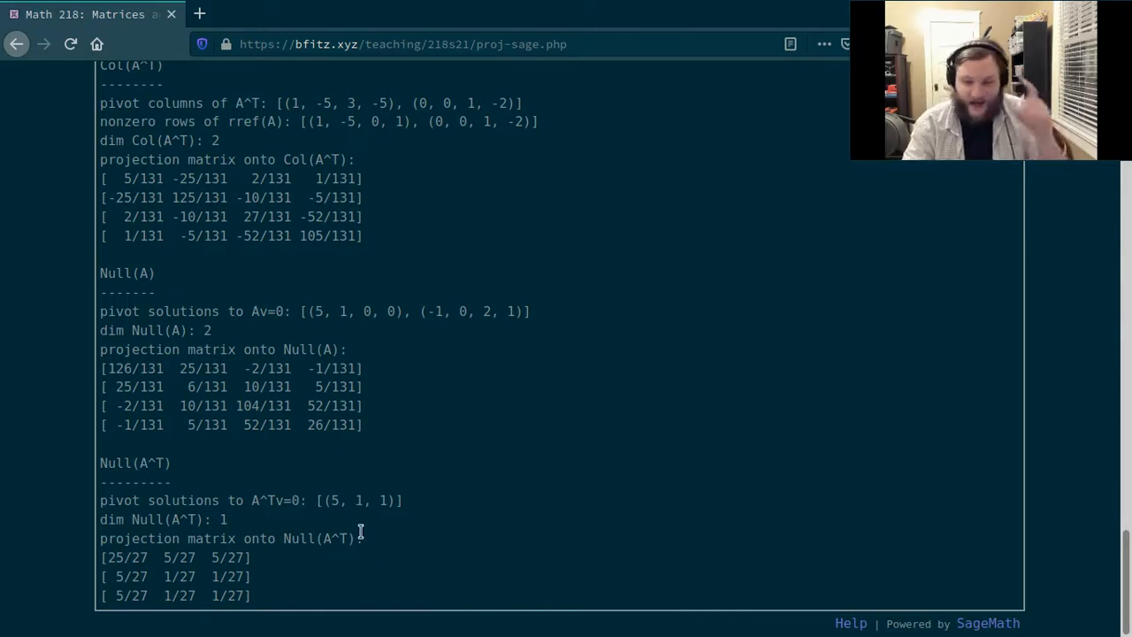
{"action": "mouse_move", "coordinate": [368, 528]}
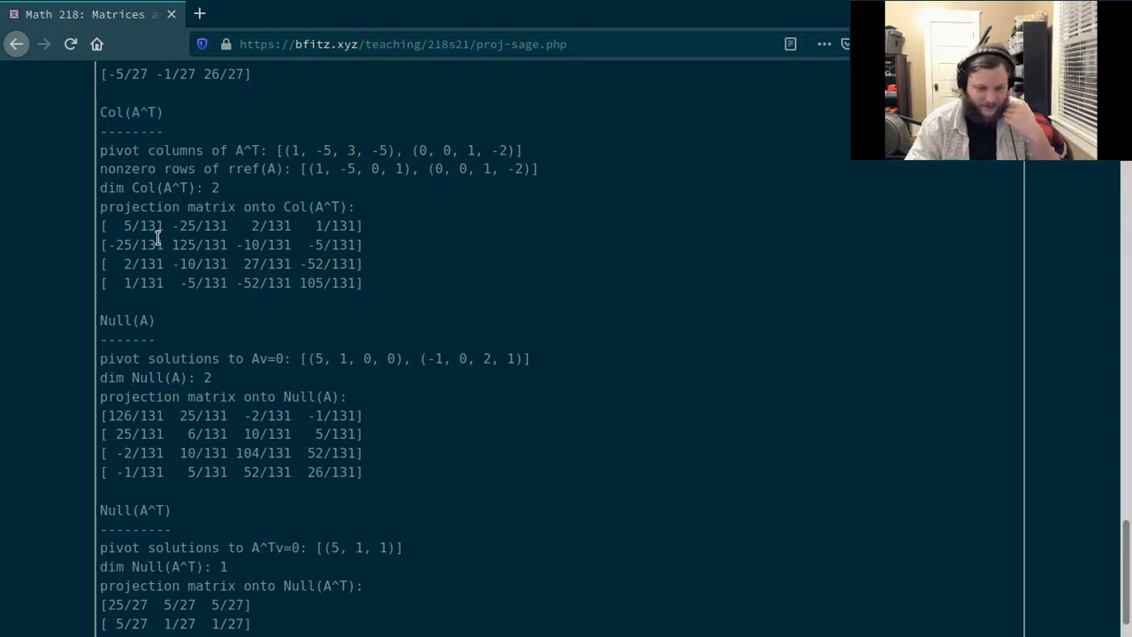
{"action": "mouse_move", "coordinate": [133, 354]}
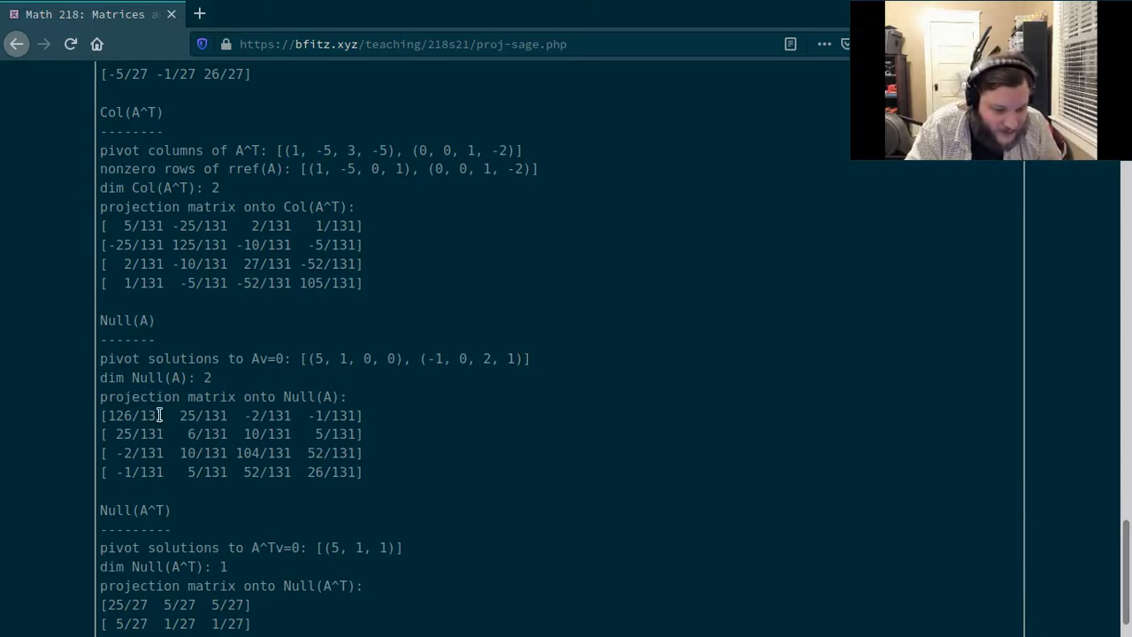
{"action": "mouse_move", "coordinate": [148, 416]}
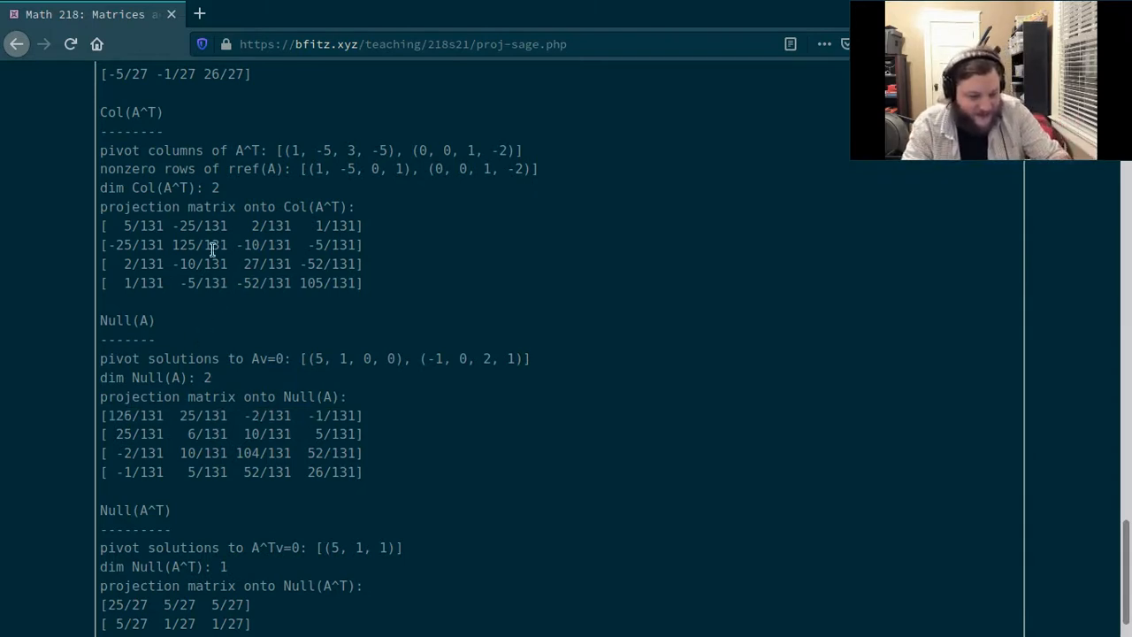
{"action": "mouse_move", "coordinate": [272, 416]}
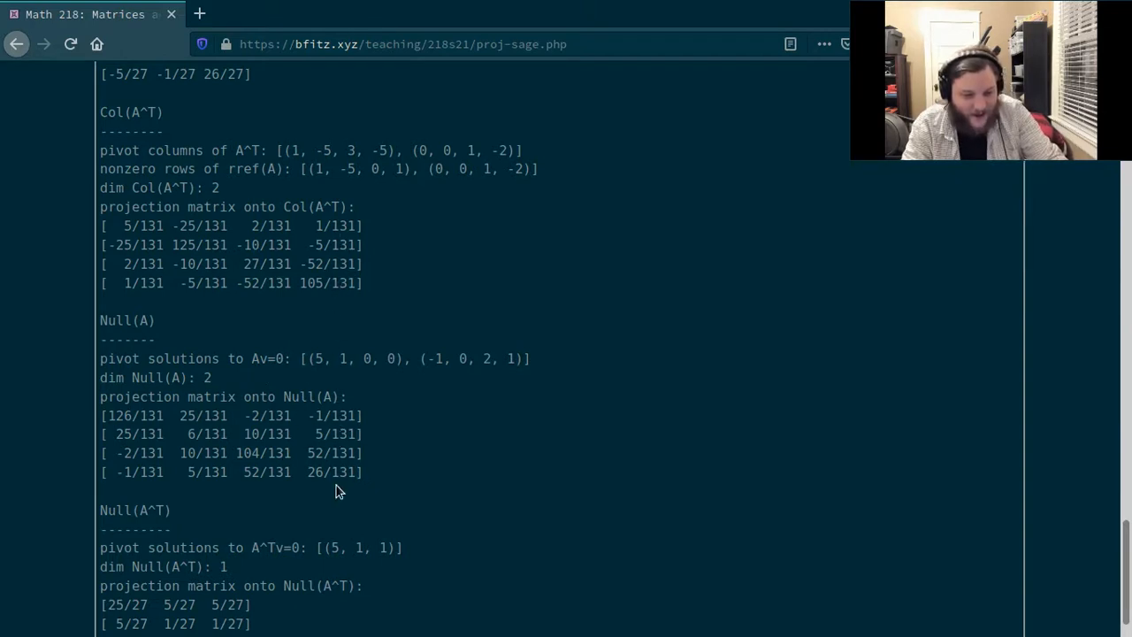
{"action": "mouse_move", "coordinate": [255, 413]}
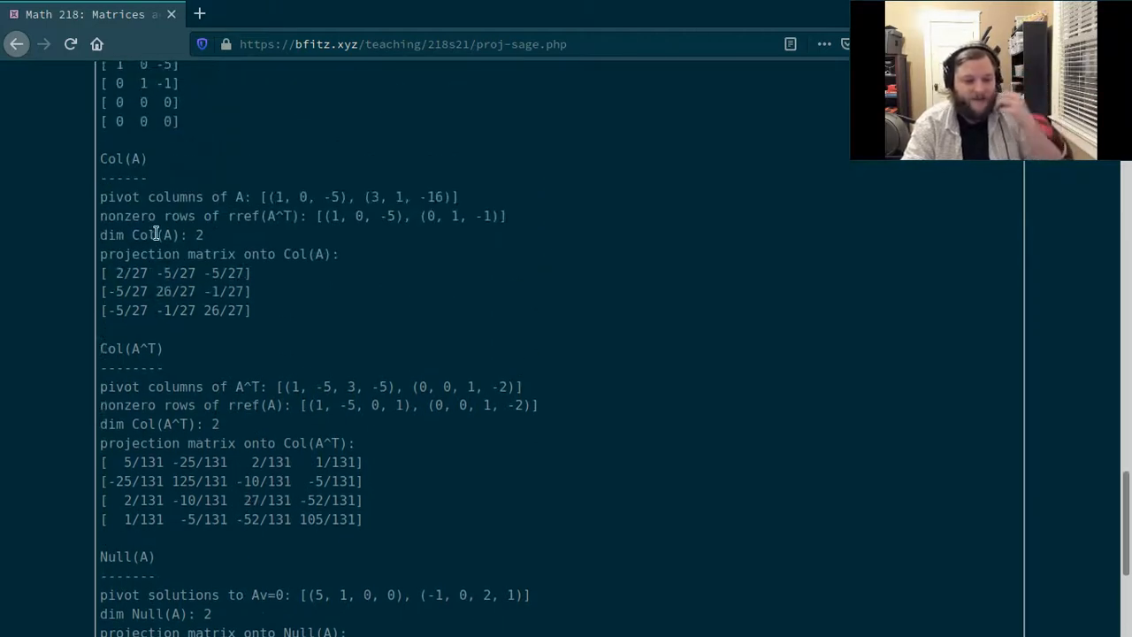
{"action": "scroll", "scroll_direction": "down", "scroll_amount": 3}
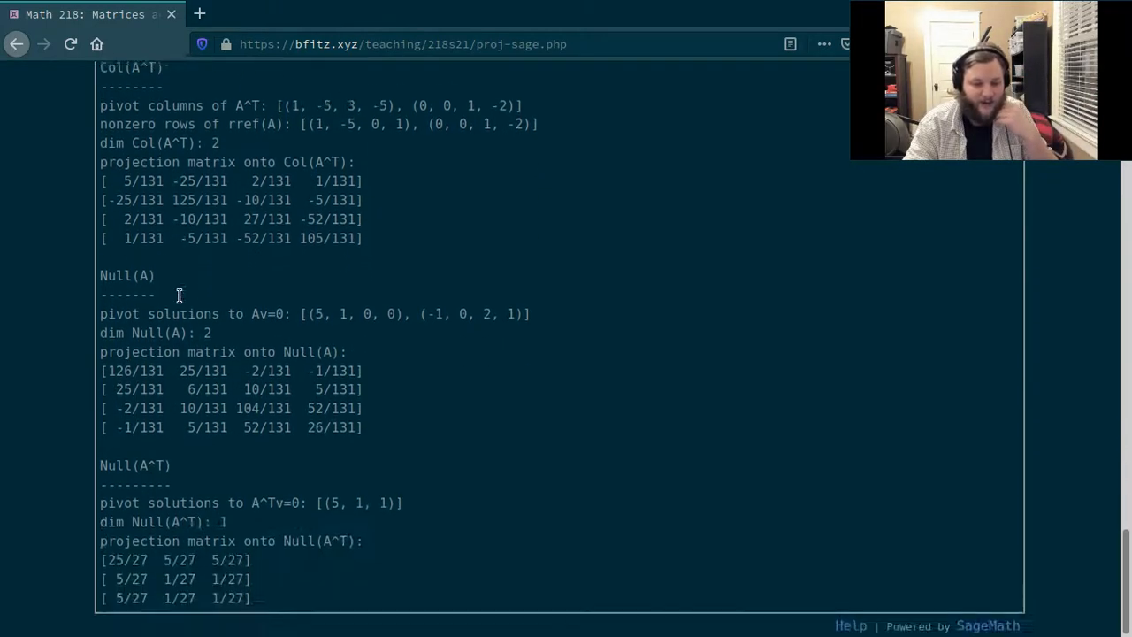